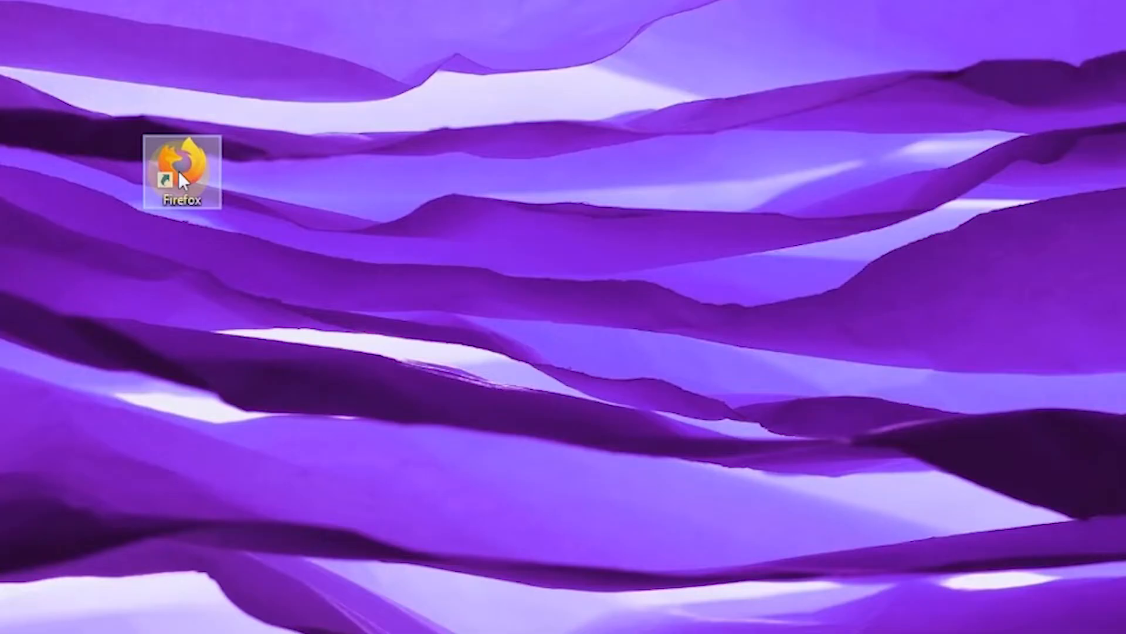
mouse_move(186, 176)
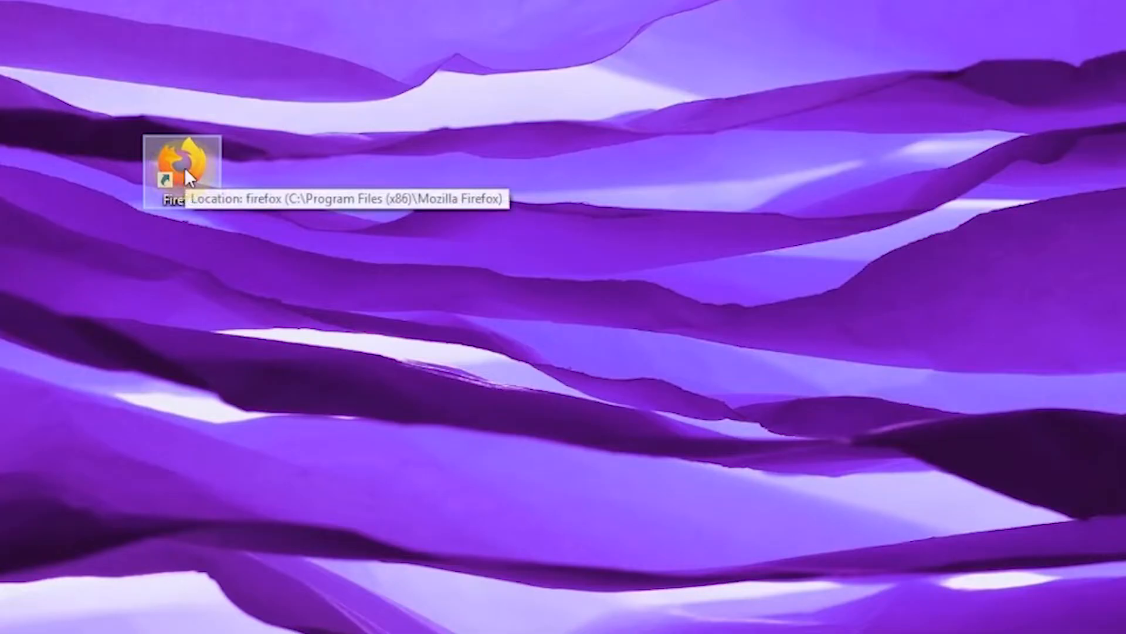
- Copy the Firefox desktop shortcut and paste it twice to make two duplicates
right_click(182, 170)
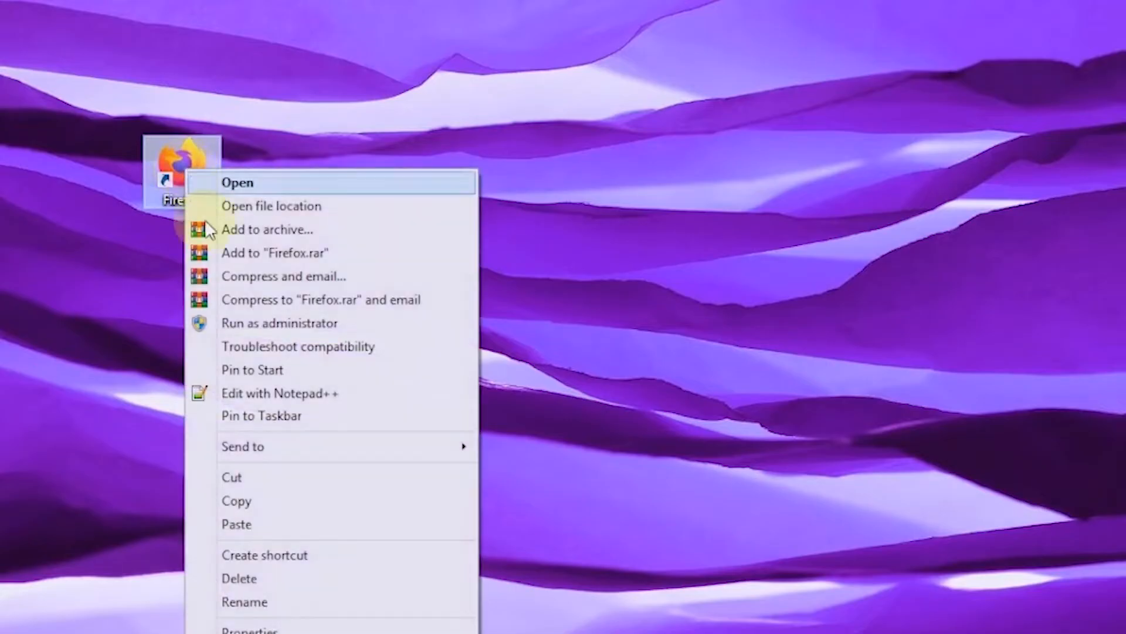
mouse_move(247, 512)
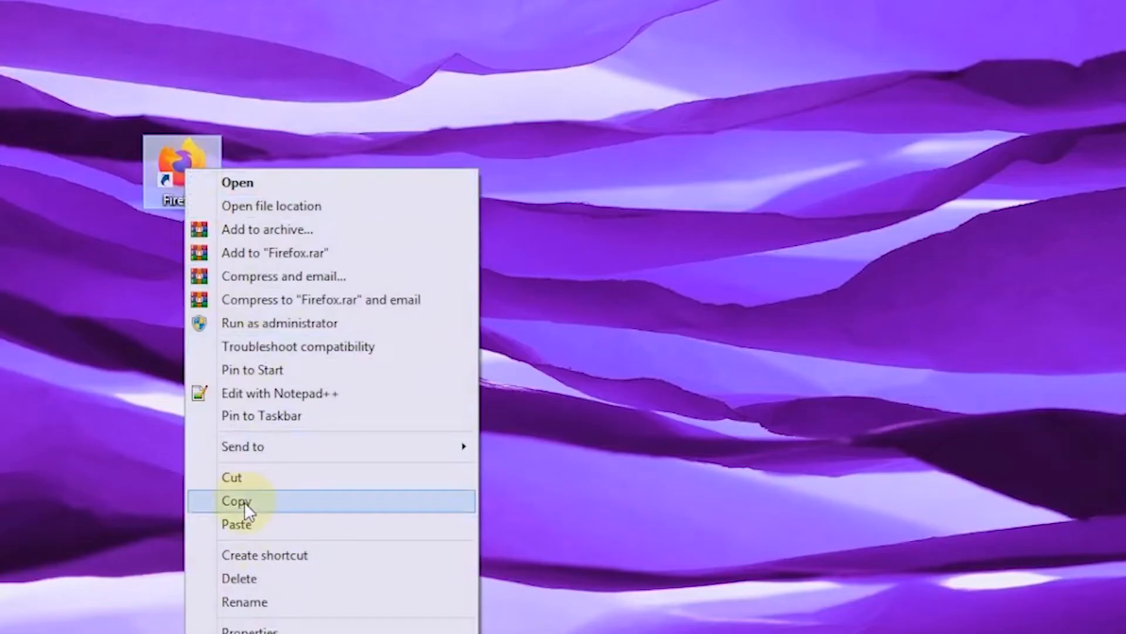
click(236, 501)
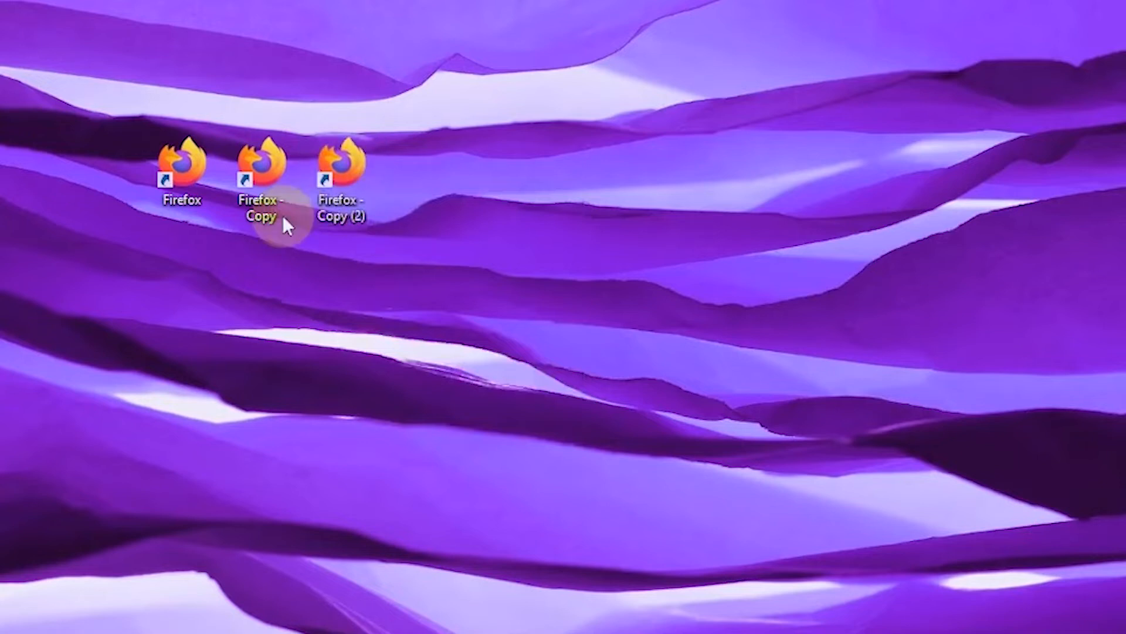
click(258, 170)
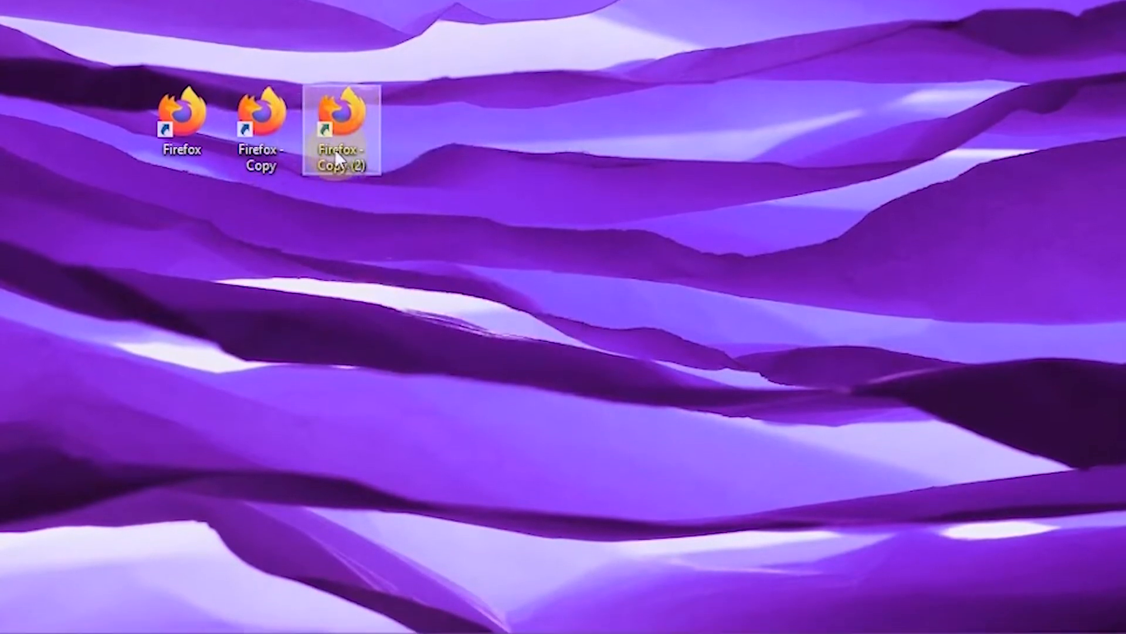
- Rename 'Firefox - Copy' to clone1 and 'Firefox - Copy (2)' to clone2
right_click(257, 112)
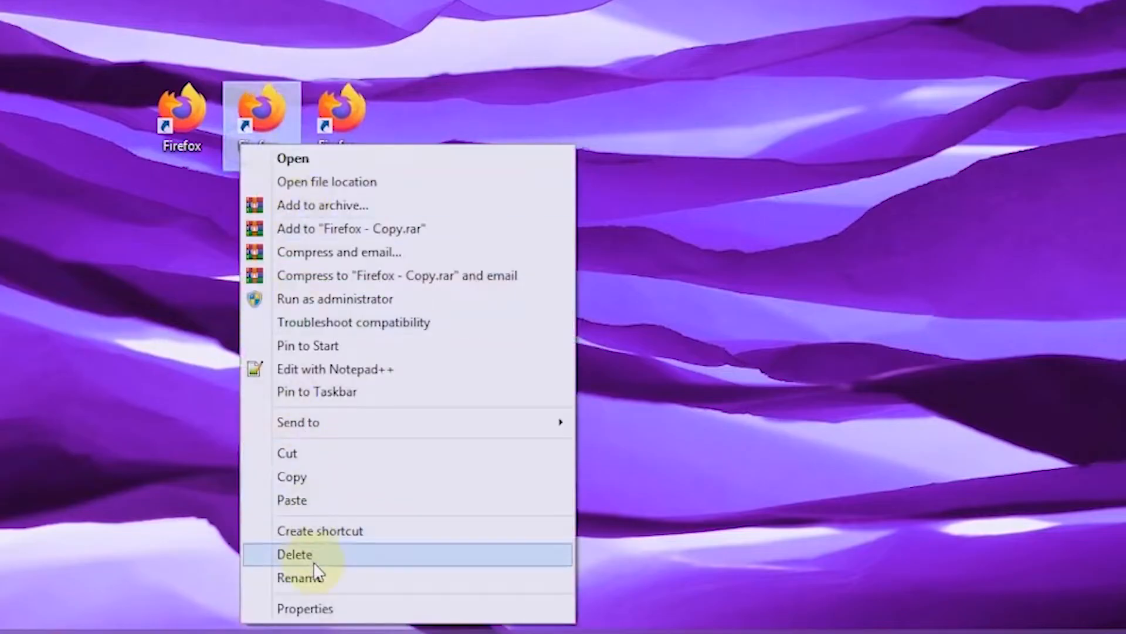
click(304, 583)
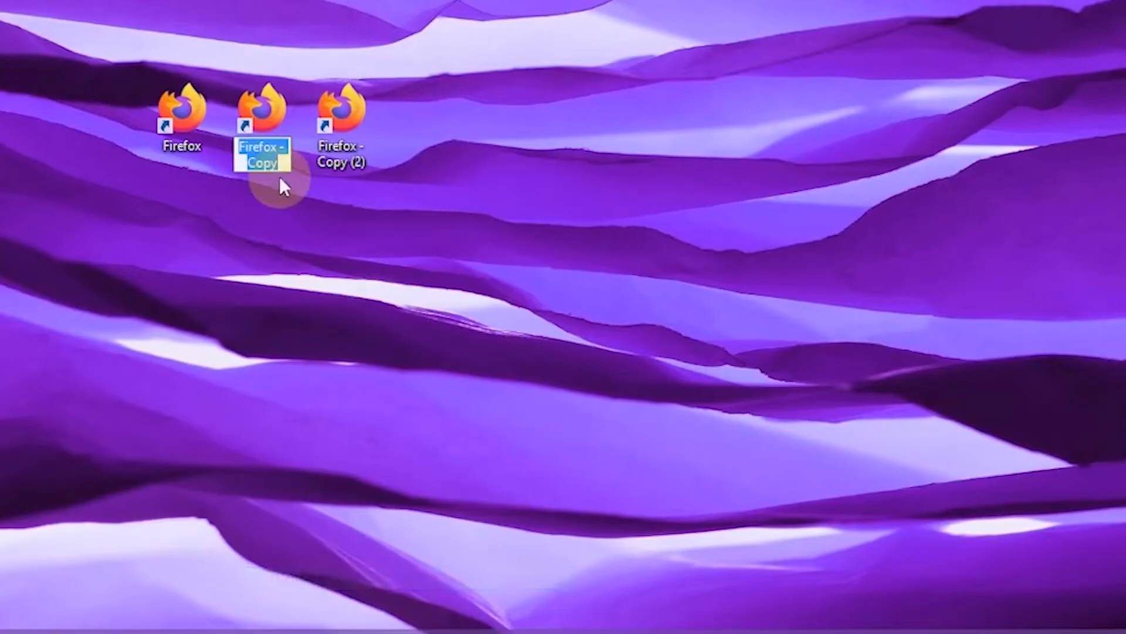
text(clone)
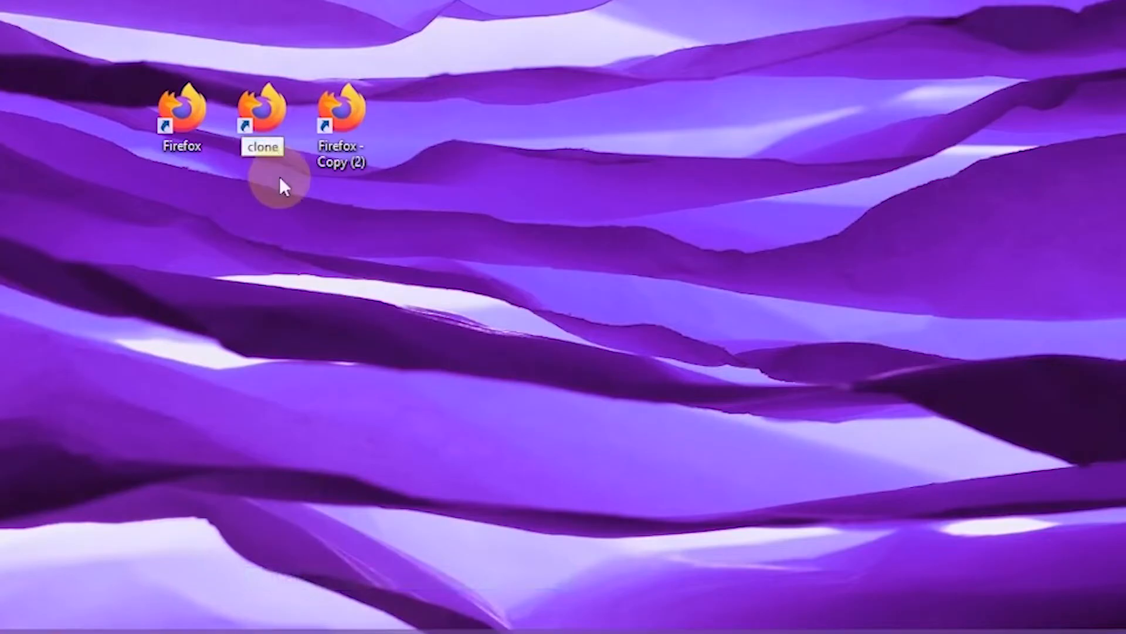
right_click(338, 111)
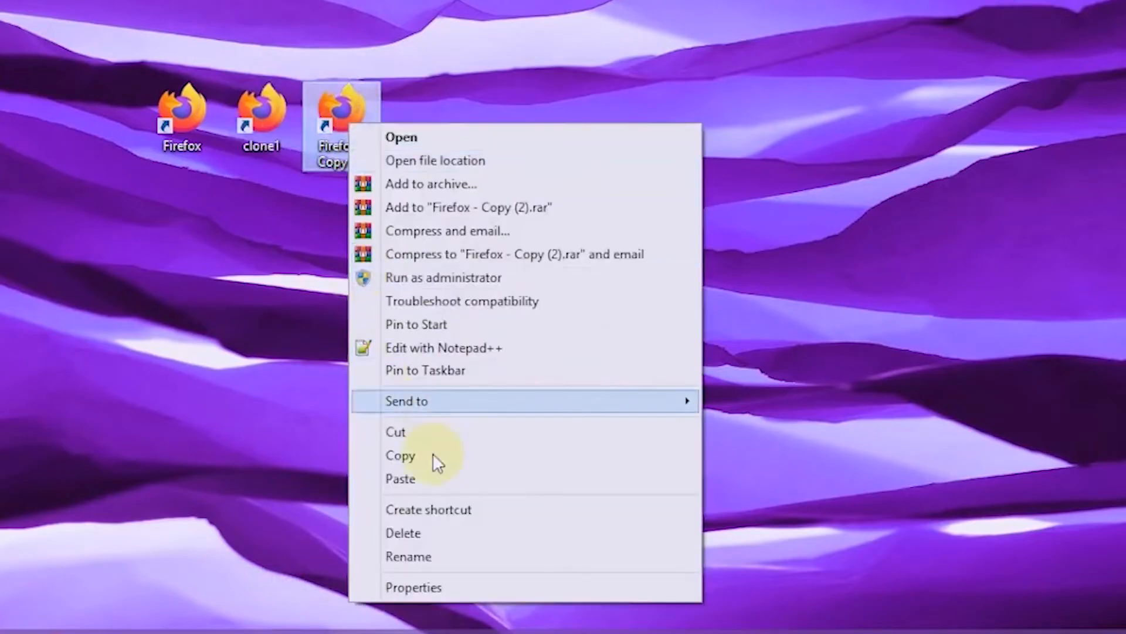
click(408, 557)
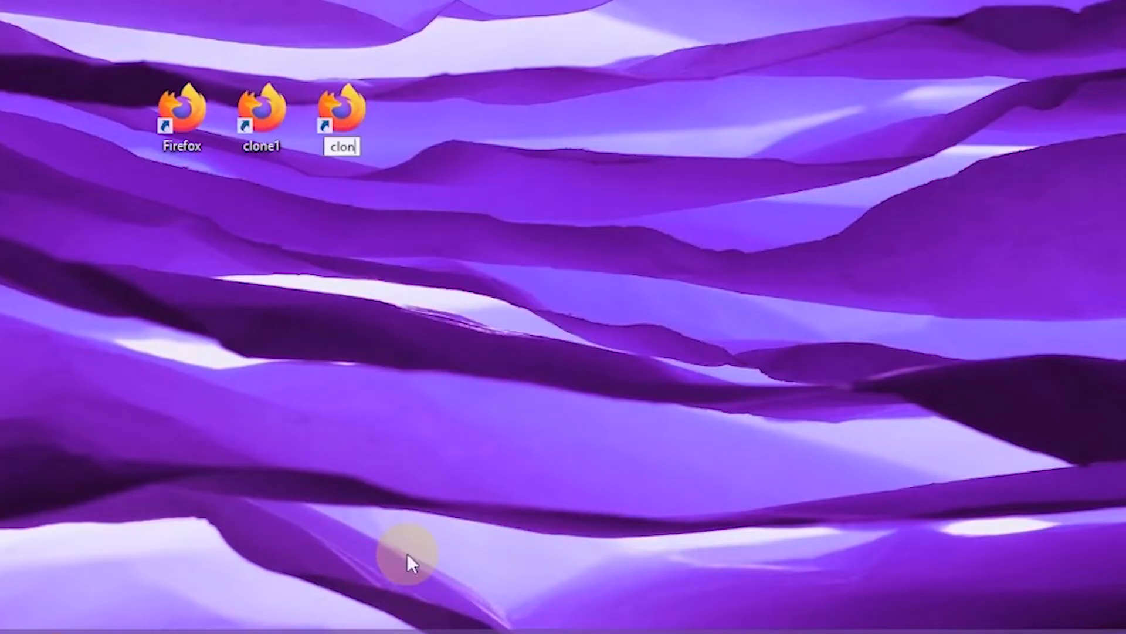
text(clone2)
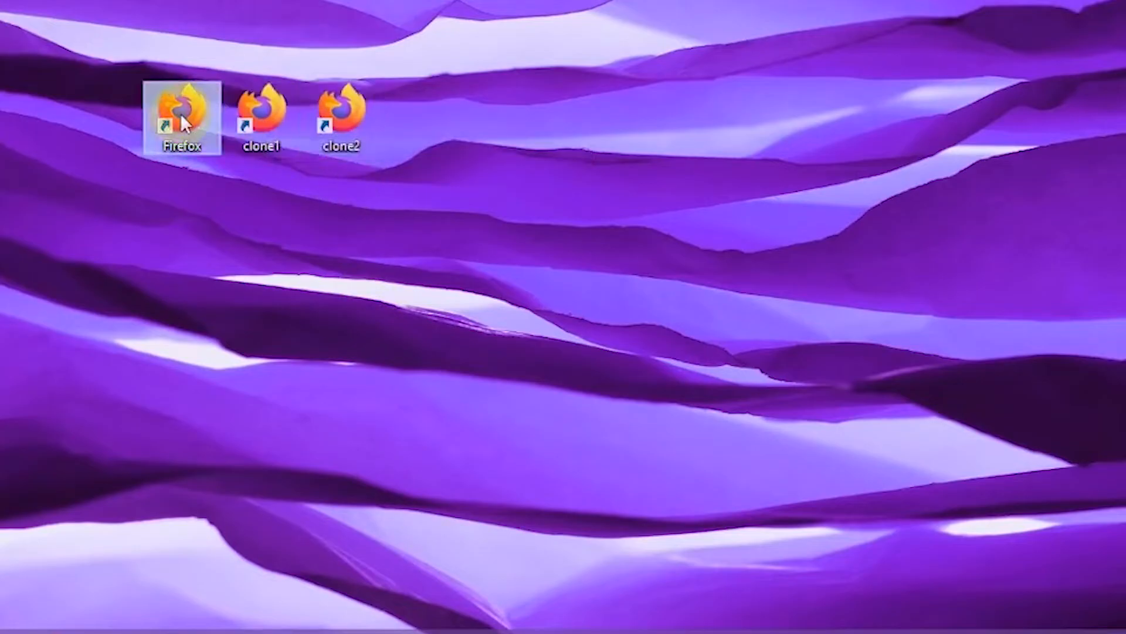
right_click(180, 112)
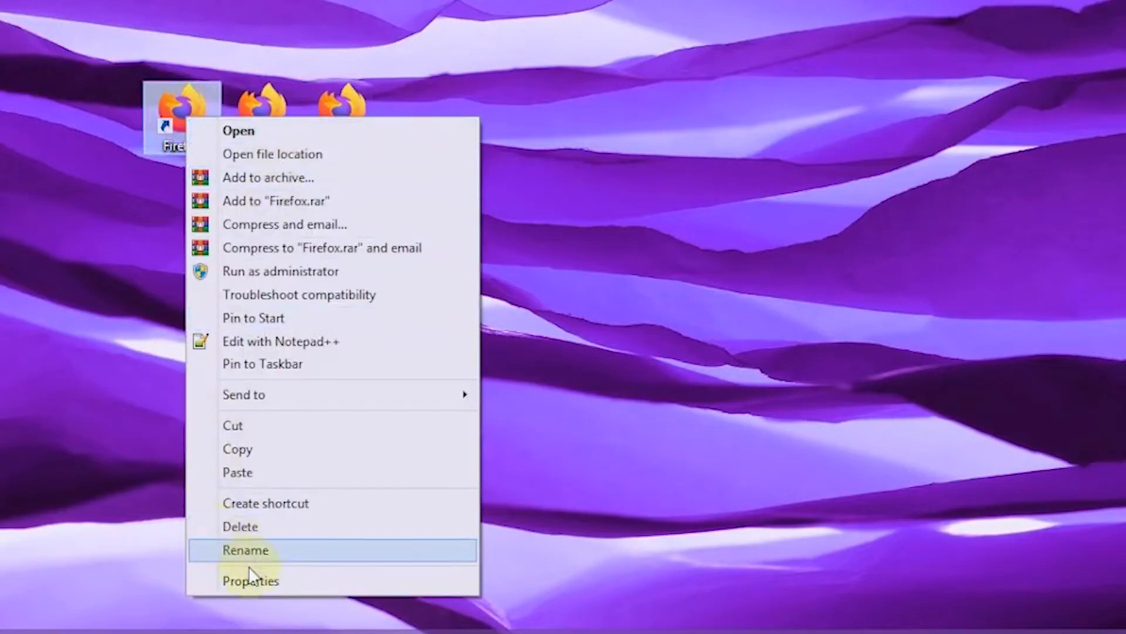
mouse_move(238, 589)
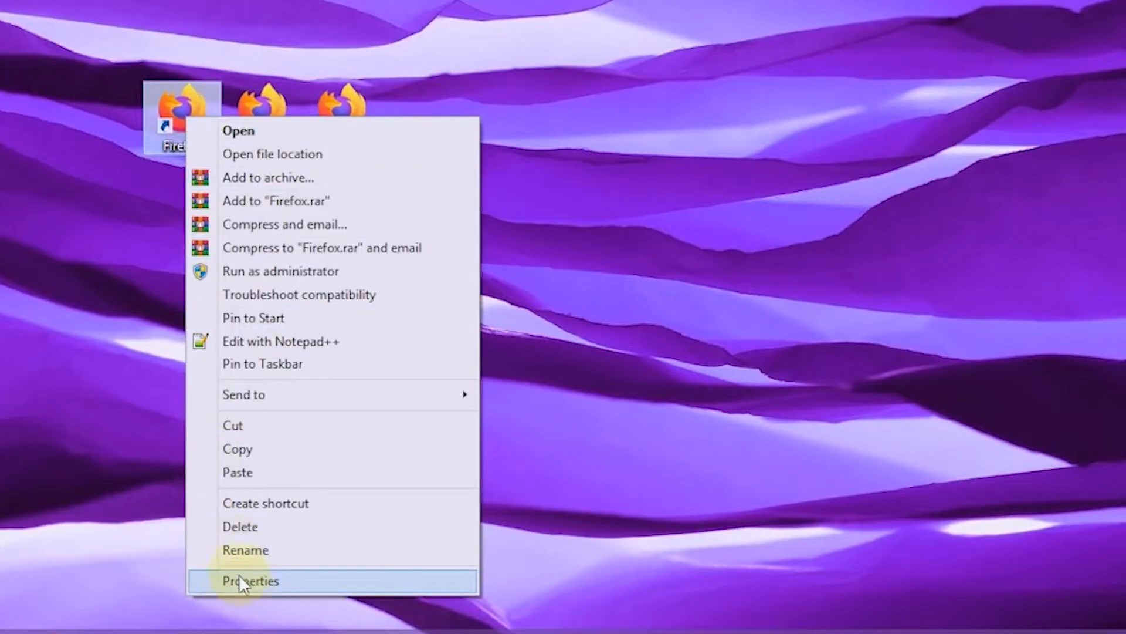
click(249, 580)
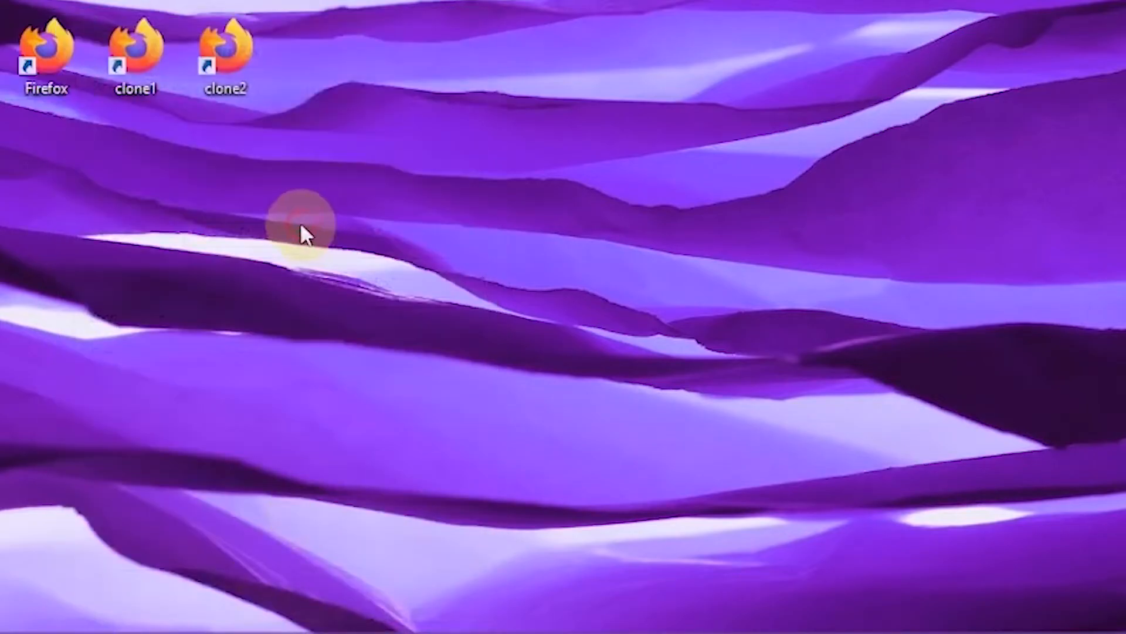
double_click(48, 44)
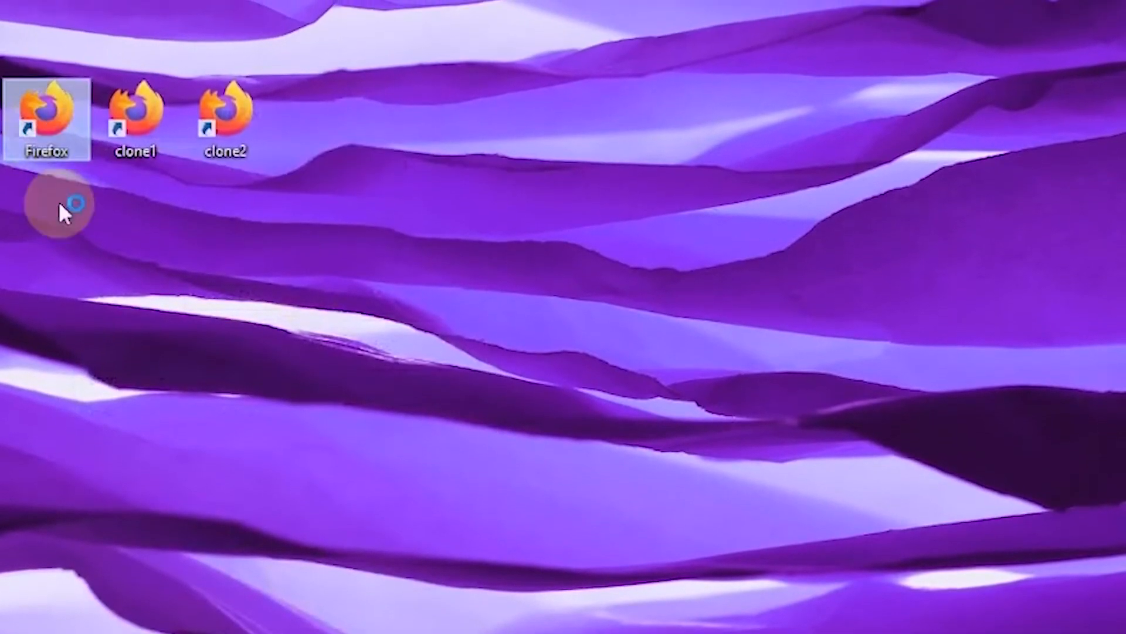
double_click(47, 111)
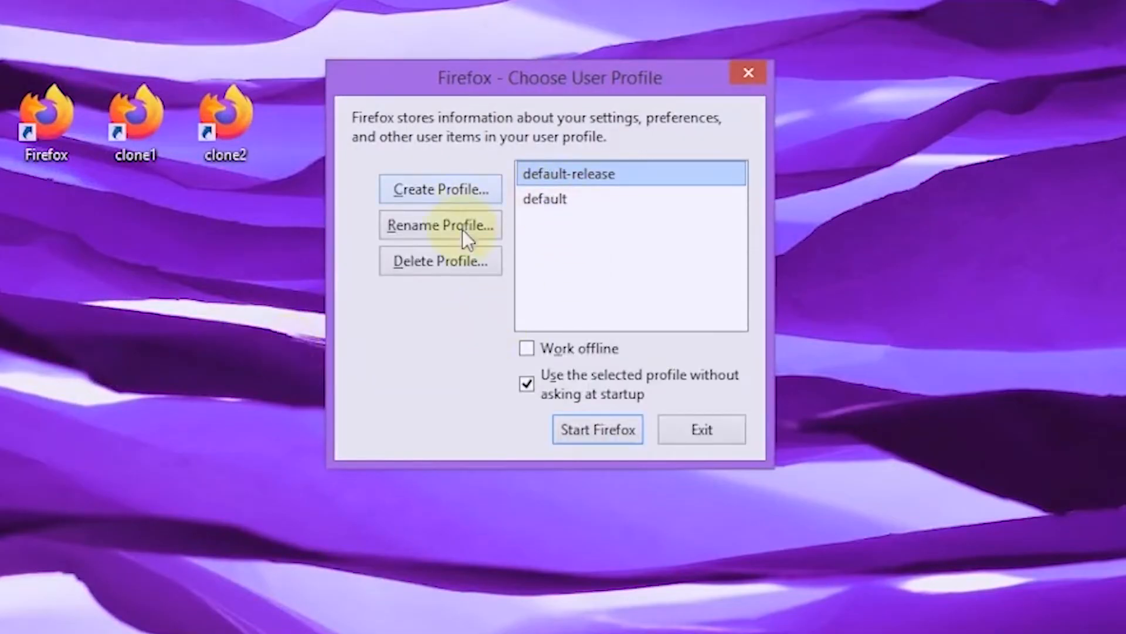
mouse_move(445, 202)
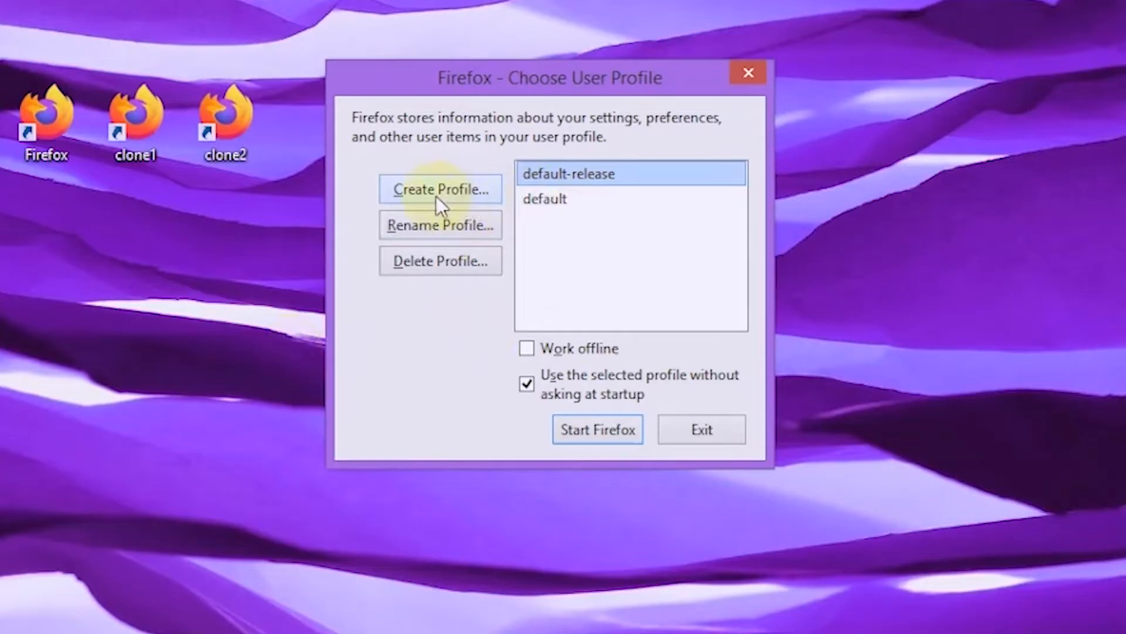
click(440, 189)
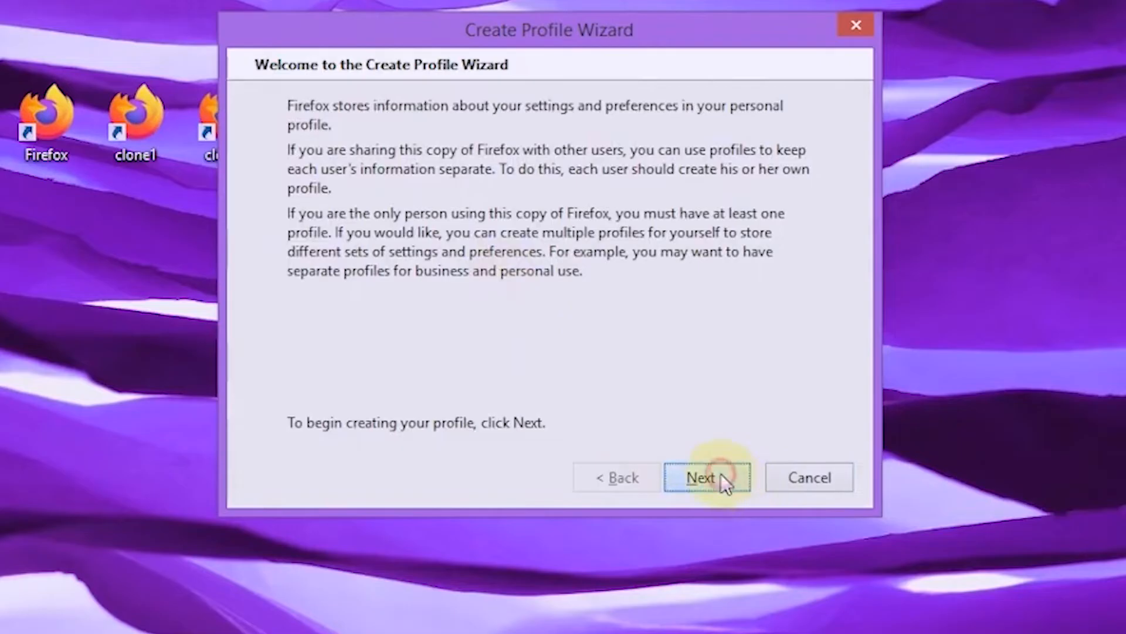
- Create a new Firefox profile named clone1 through the wizard
click(706, 477)
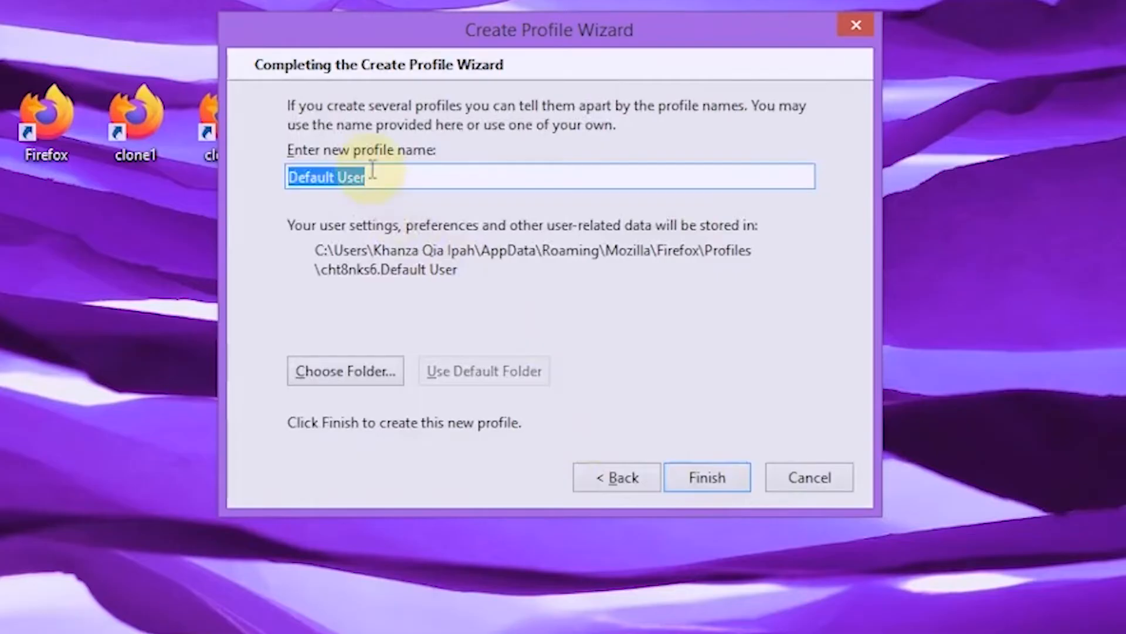
text(clo)
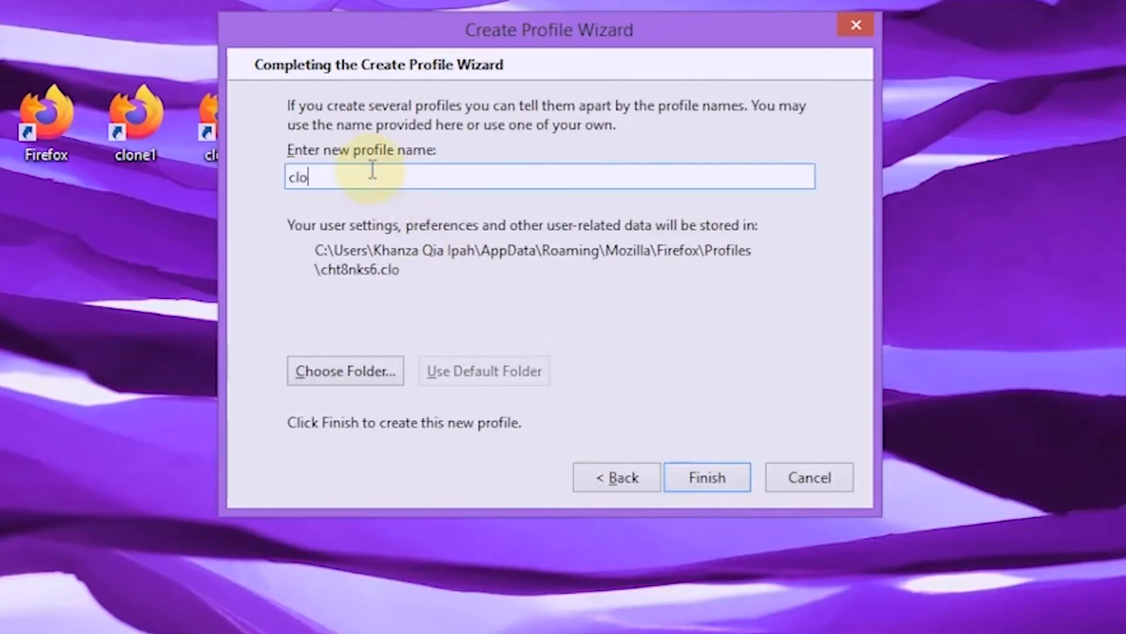
text(ne)
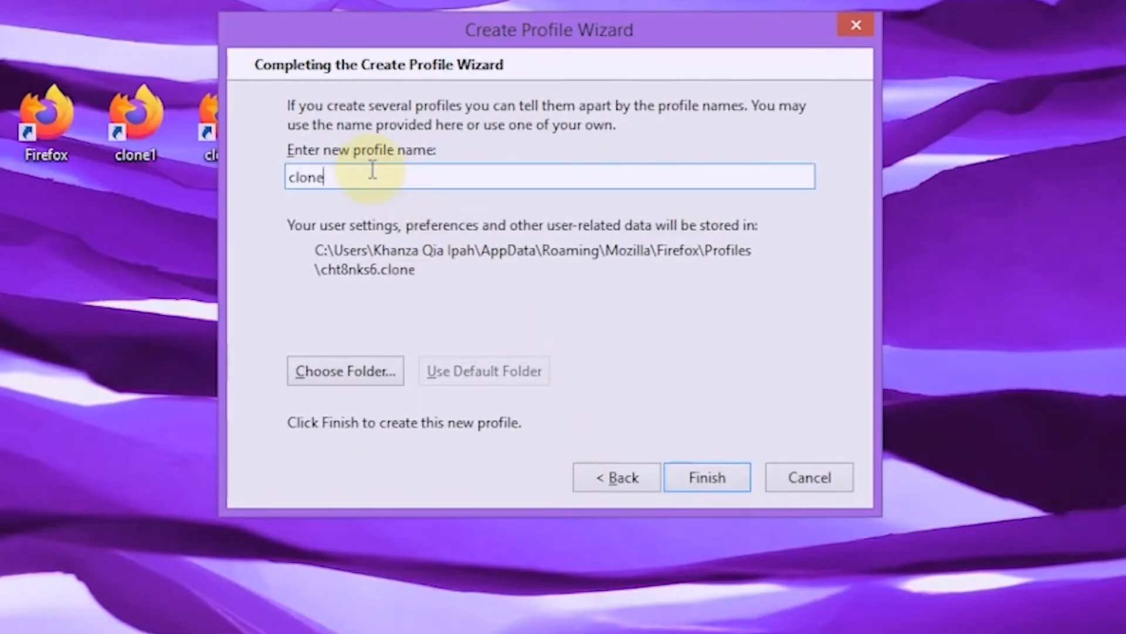
text(1)
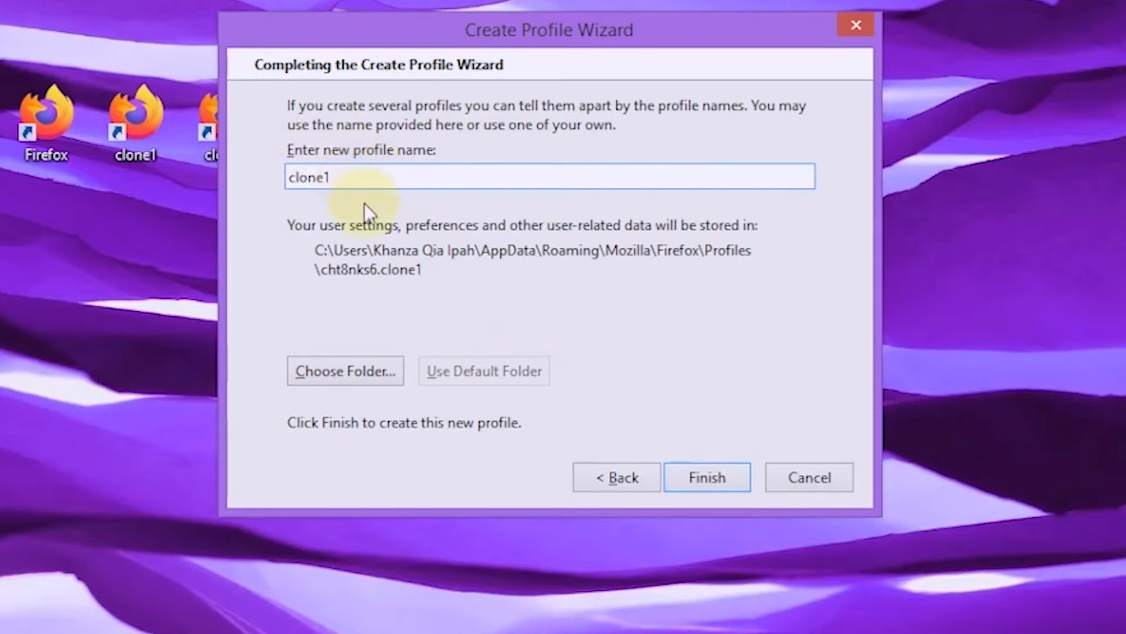
mouse_move(623, 454)
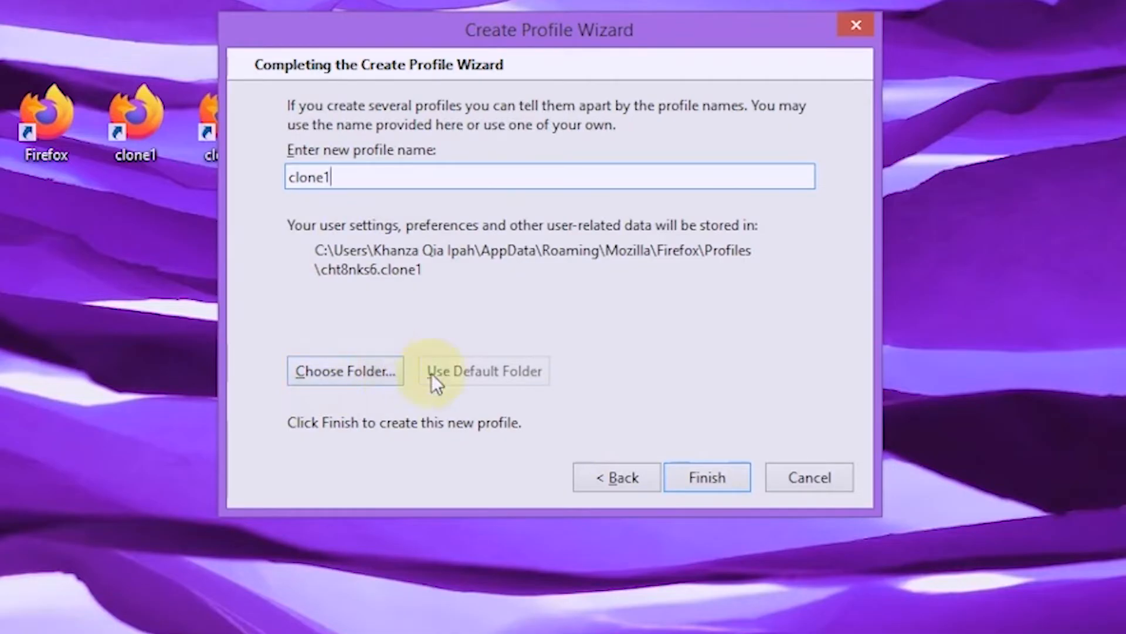
mouse_move(471, 389)
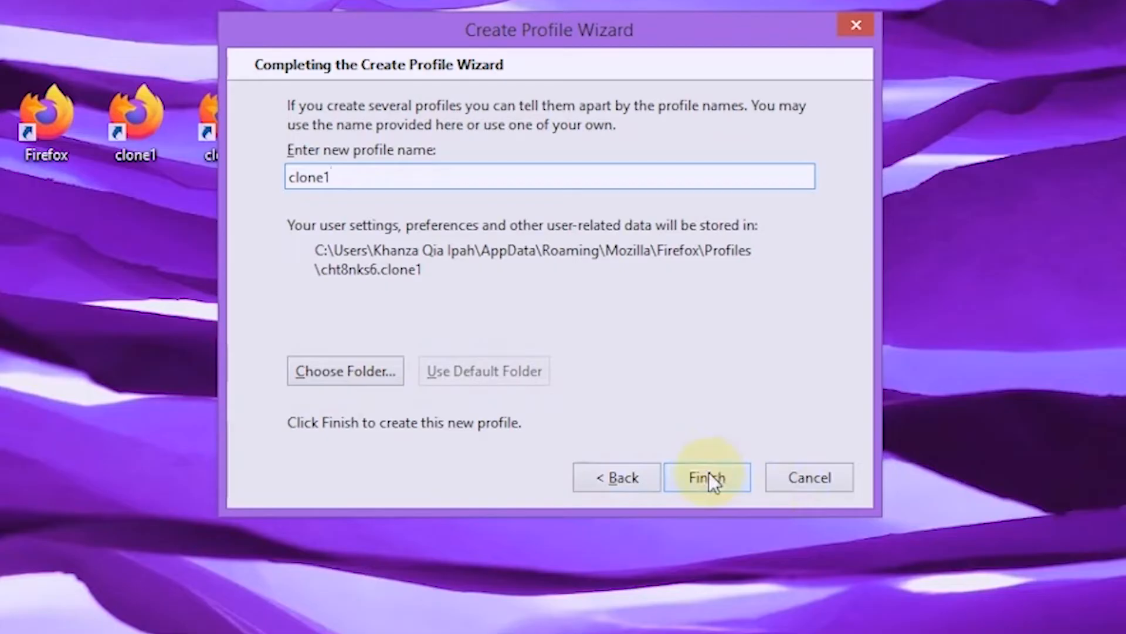
click(707, 477)
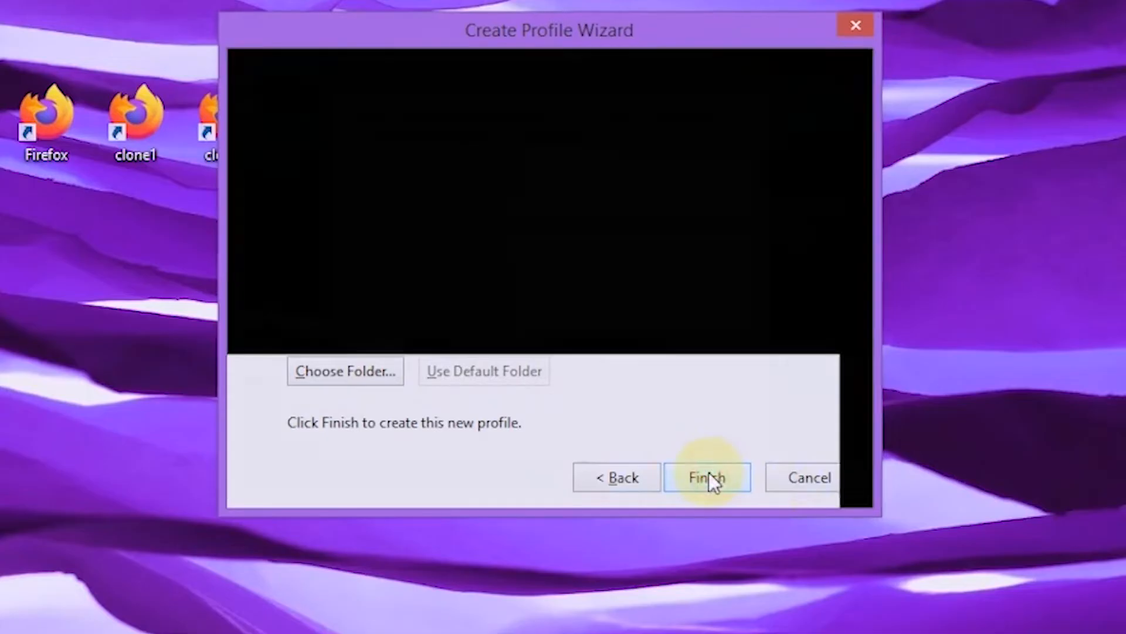
click(707, 477)
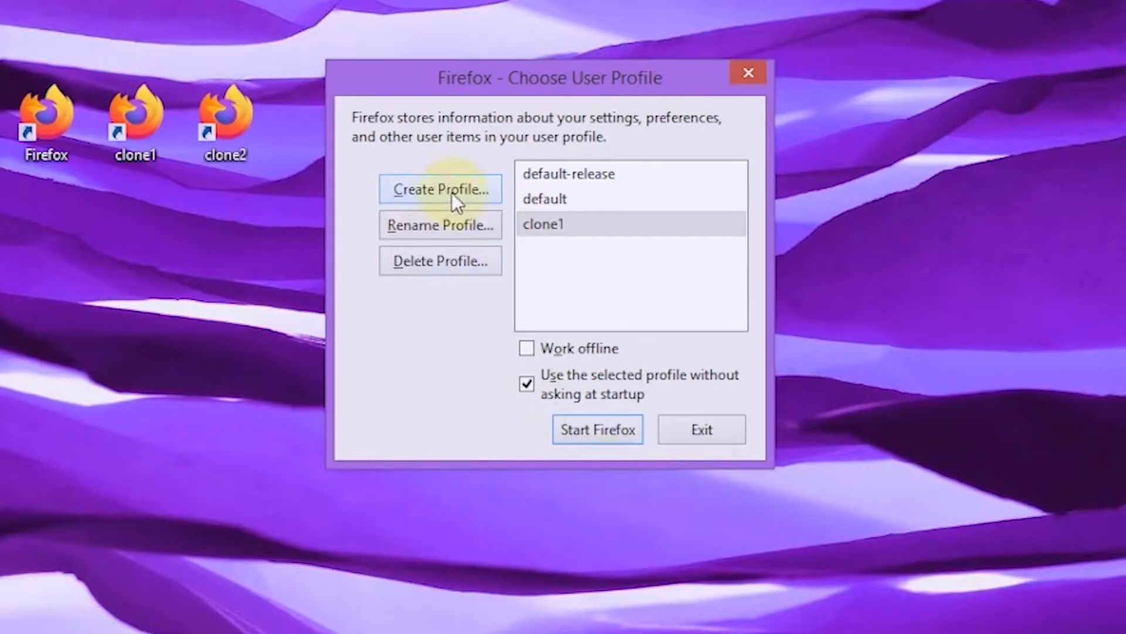
- Create a second profile named clone2, select default, and exit the Profile Manager
click(440, 189)
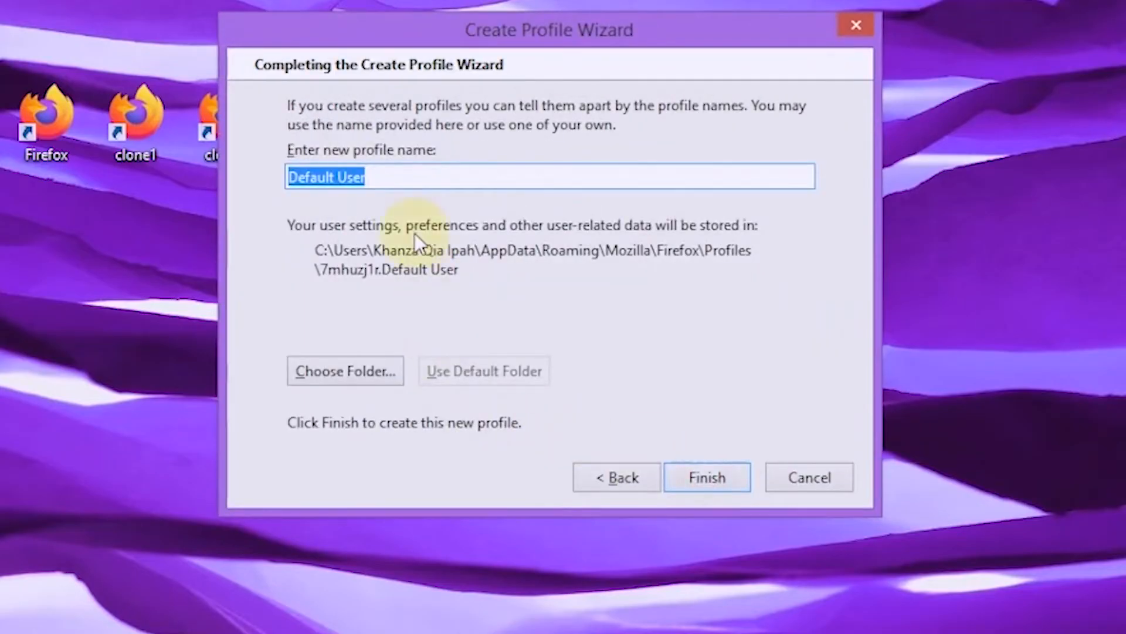
text(clone2)
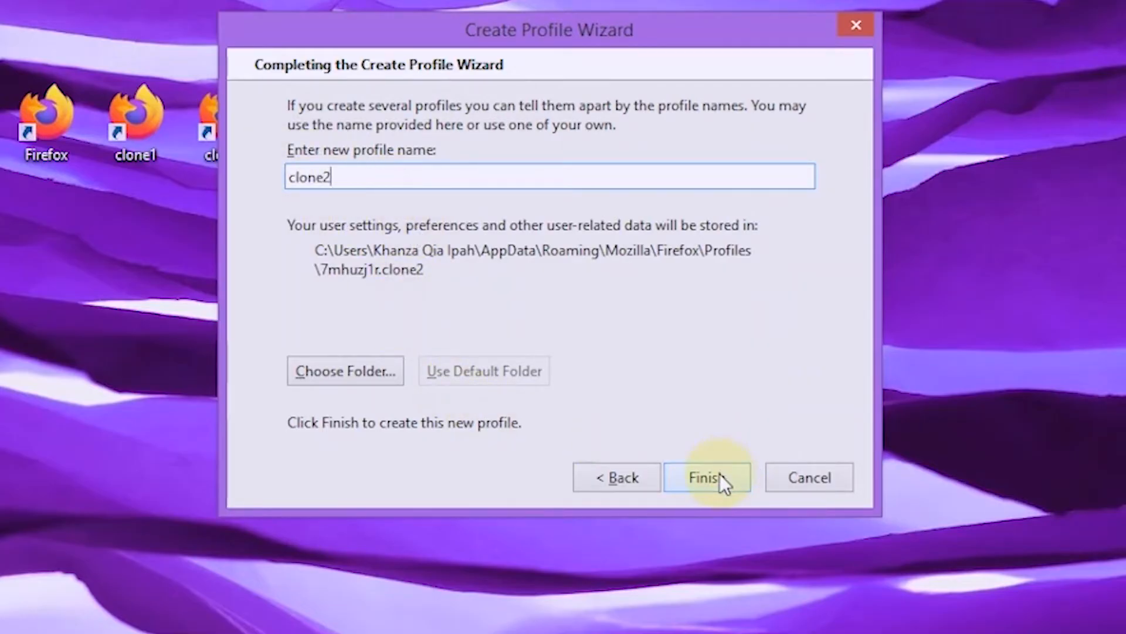
click(708, 477)
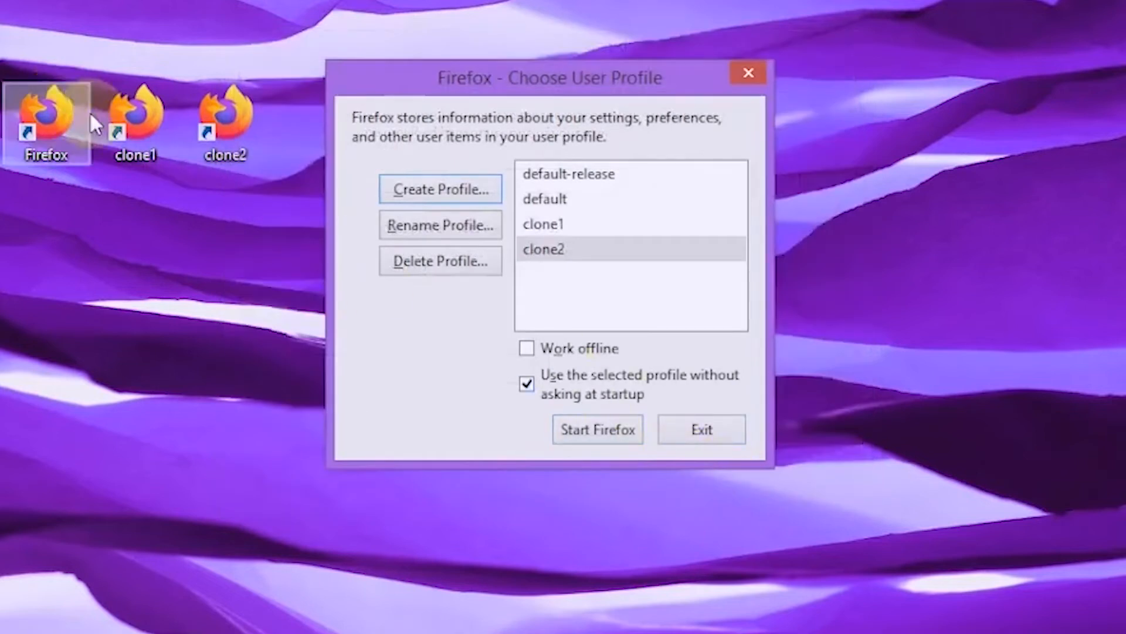
mouse_move(46, 120)
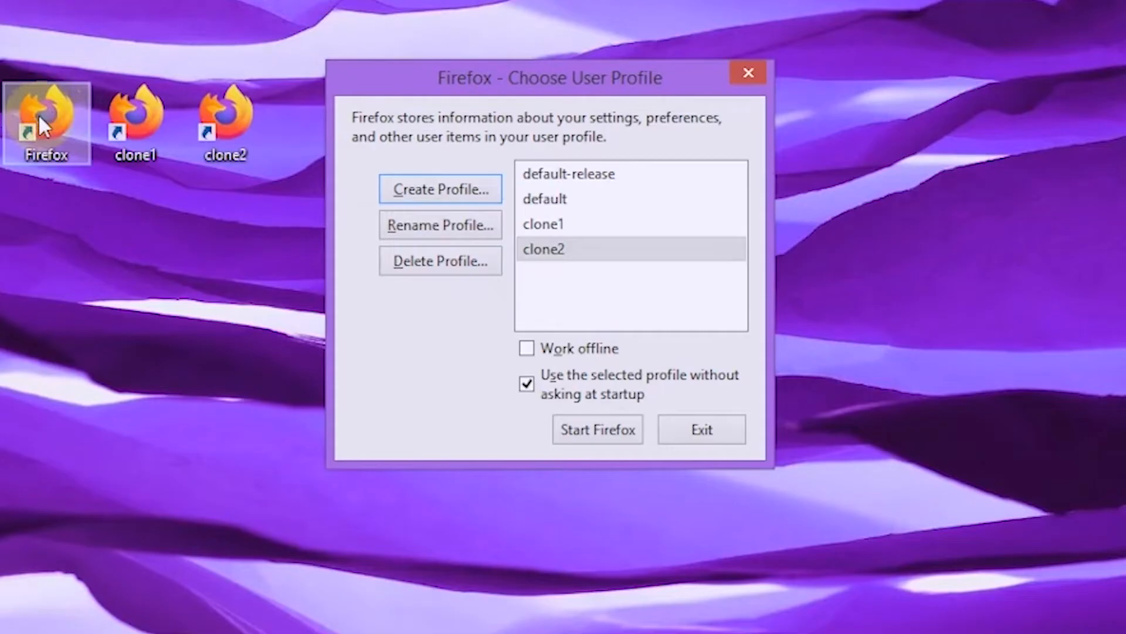
click(545, 199)
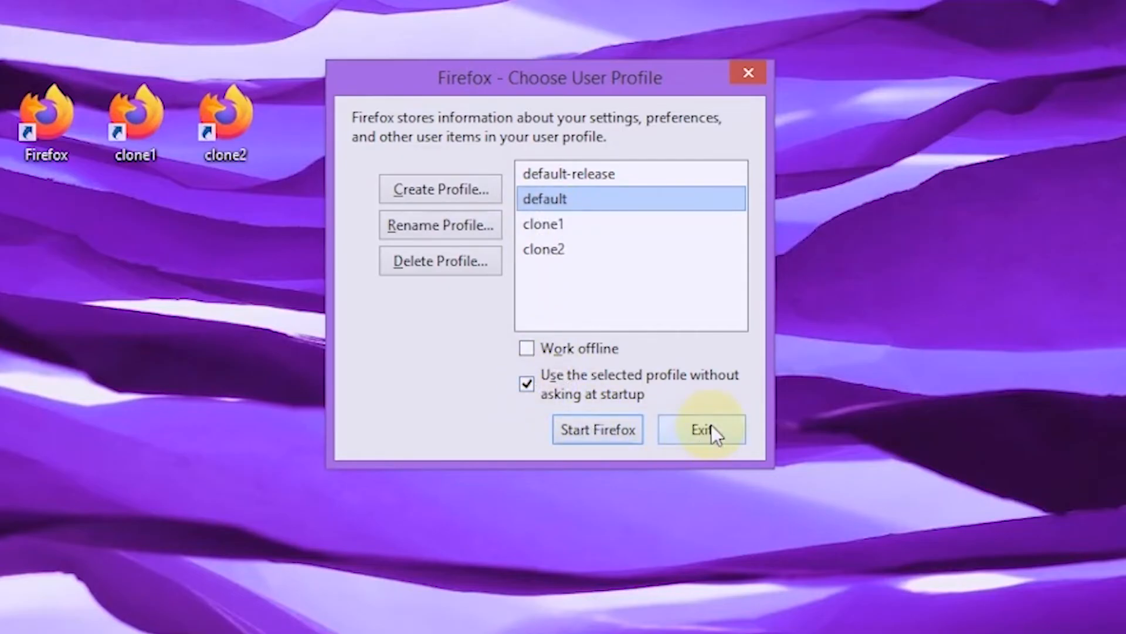
click(704, 430)
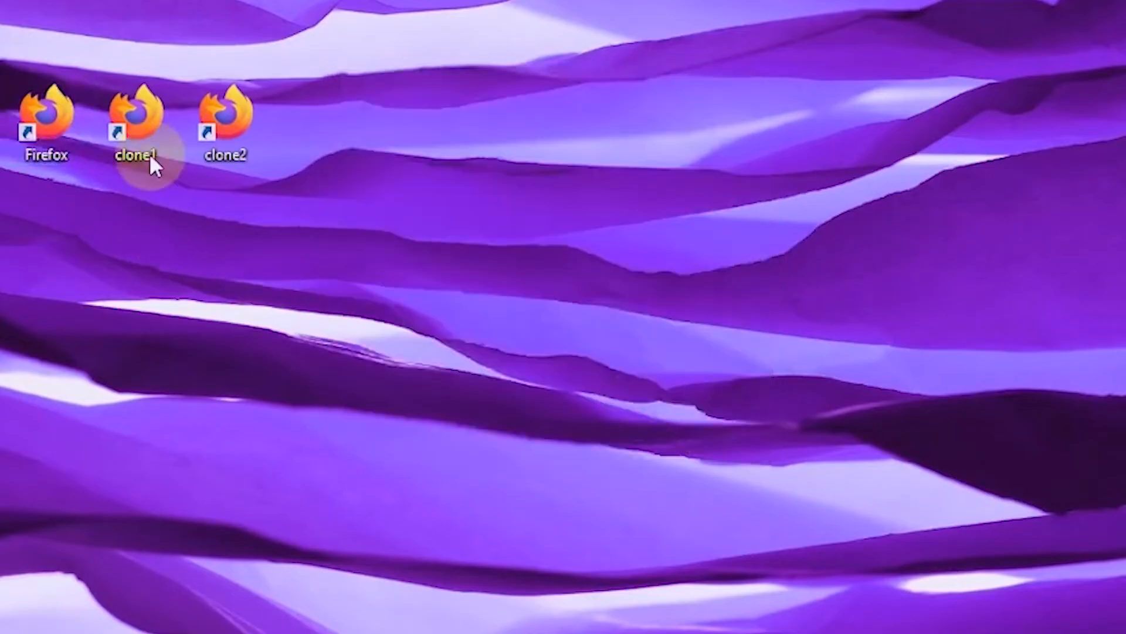
- Append '-p clone1 -no-remote' to the clone1 shortcut's Target in Properties
right_click(133, 112)
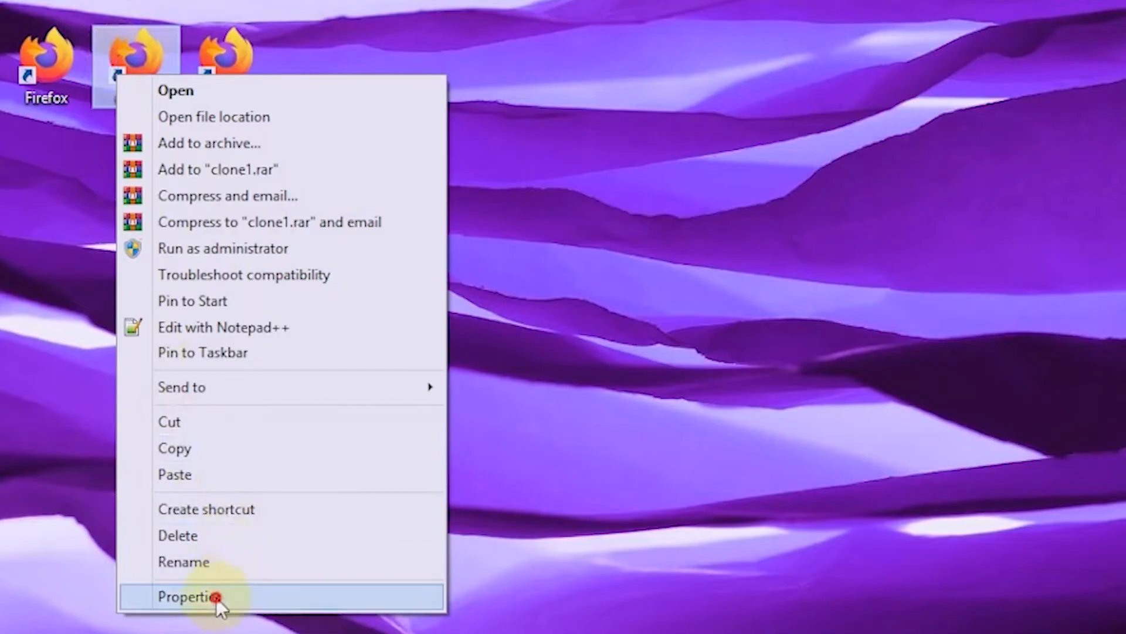
click(211, 611)
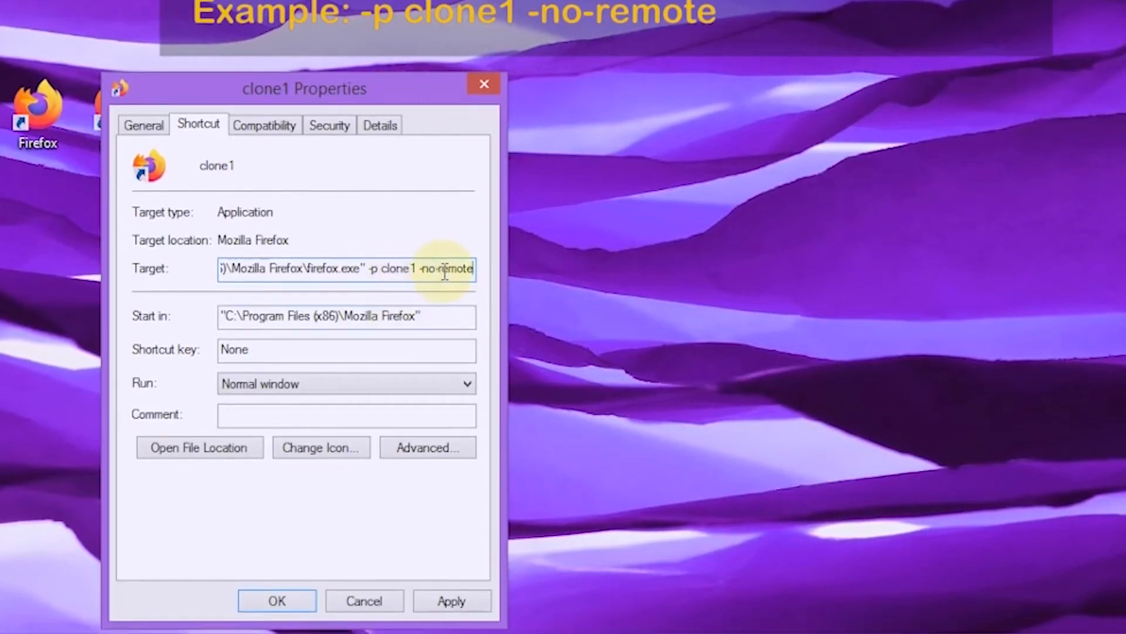
click(453, 596)
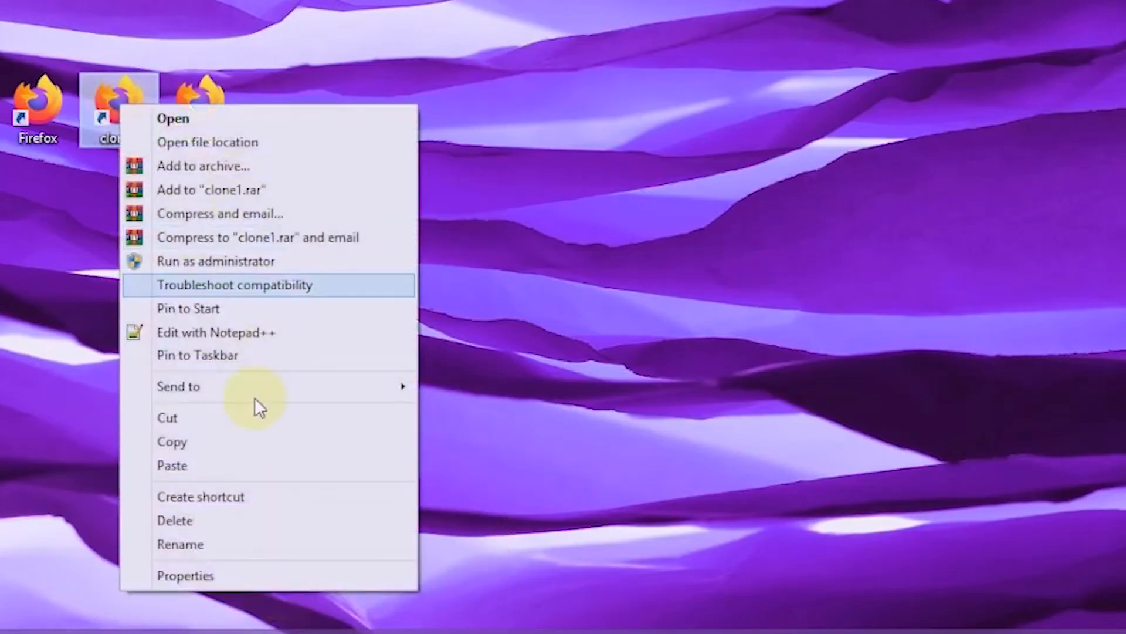
- Copy the switches from clone1's Target and add '-p clone2 -no-remote' to clone2's Target
click(186, 575)
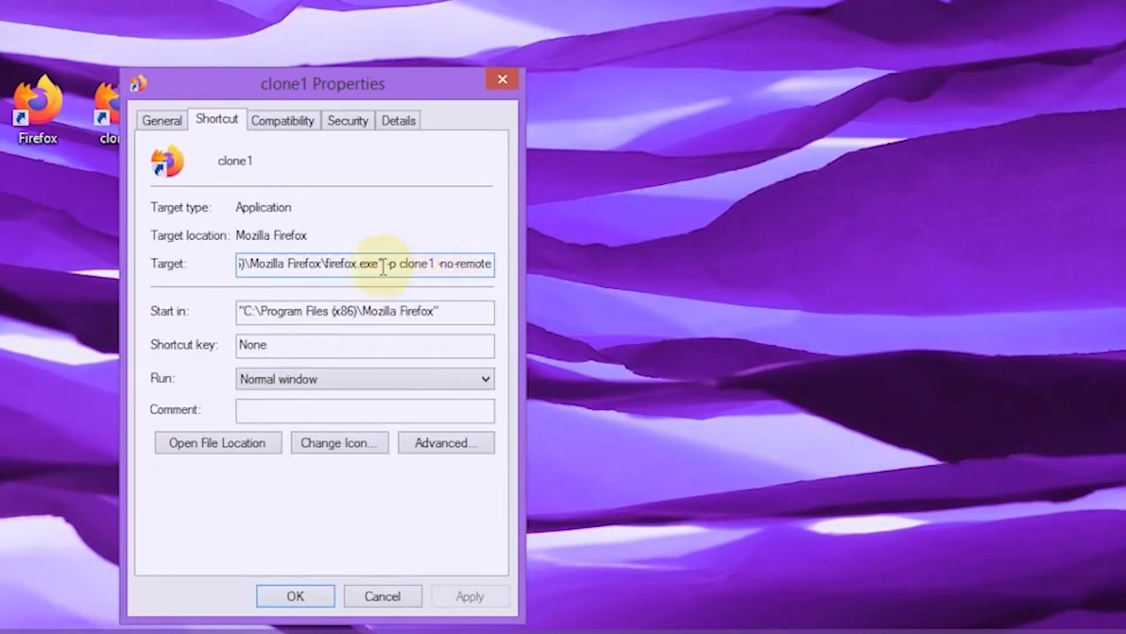
drag(385, 264, 457, 264)
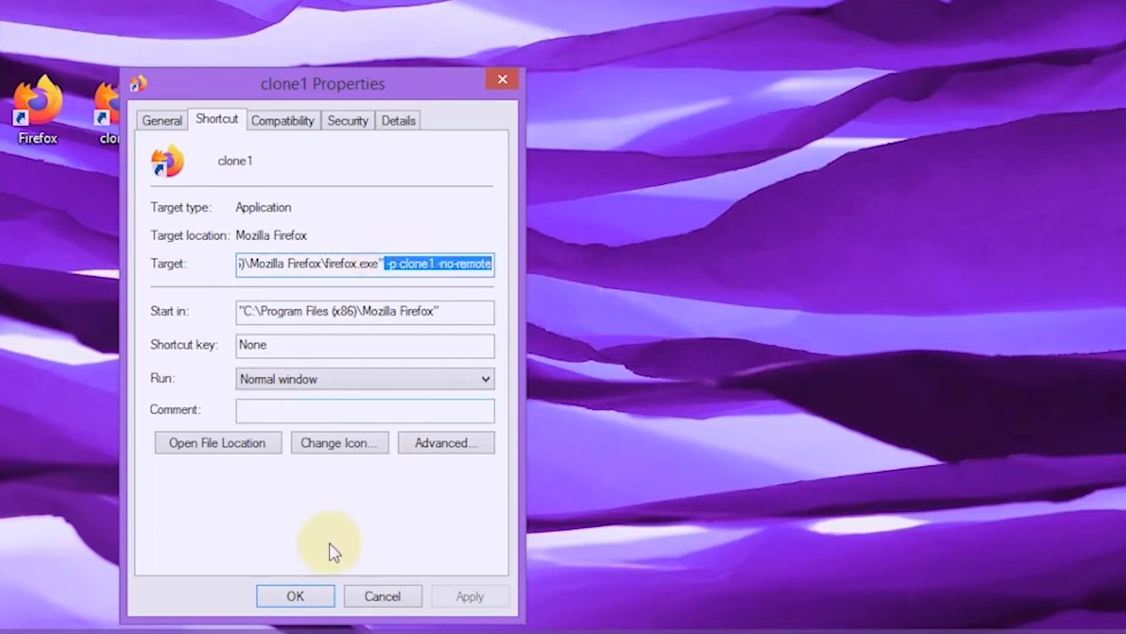
mouse_move(385, 608)
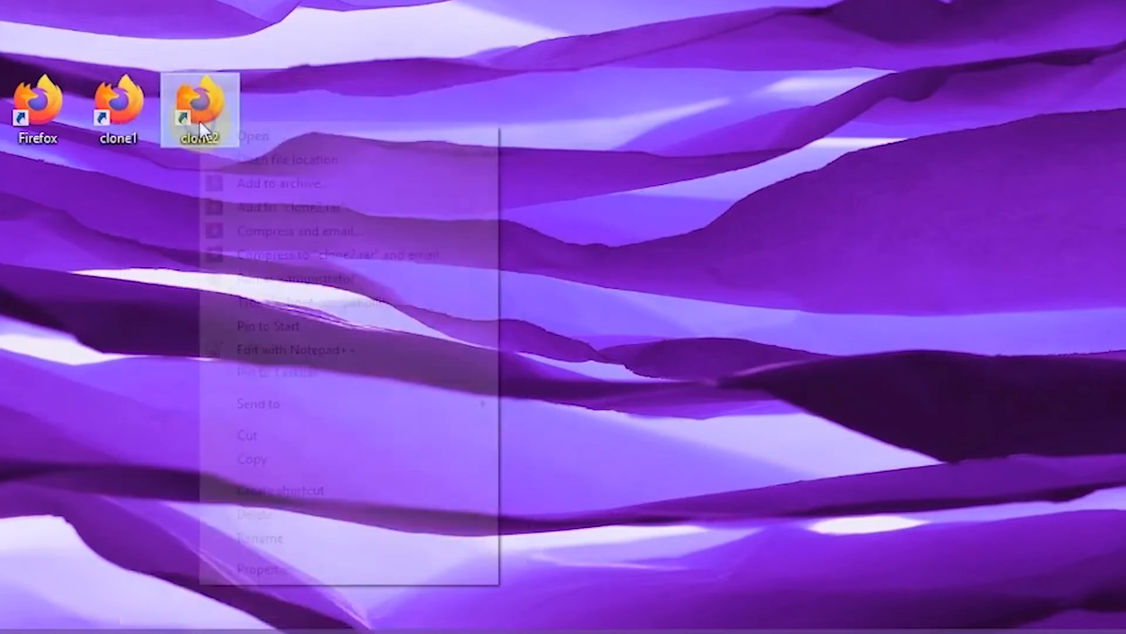
mouse_move(266, 574)
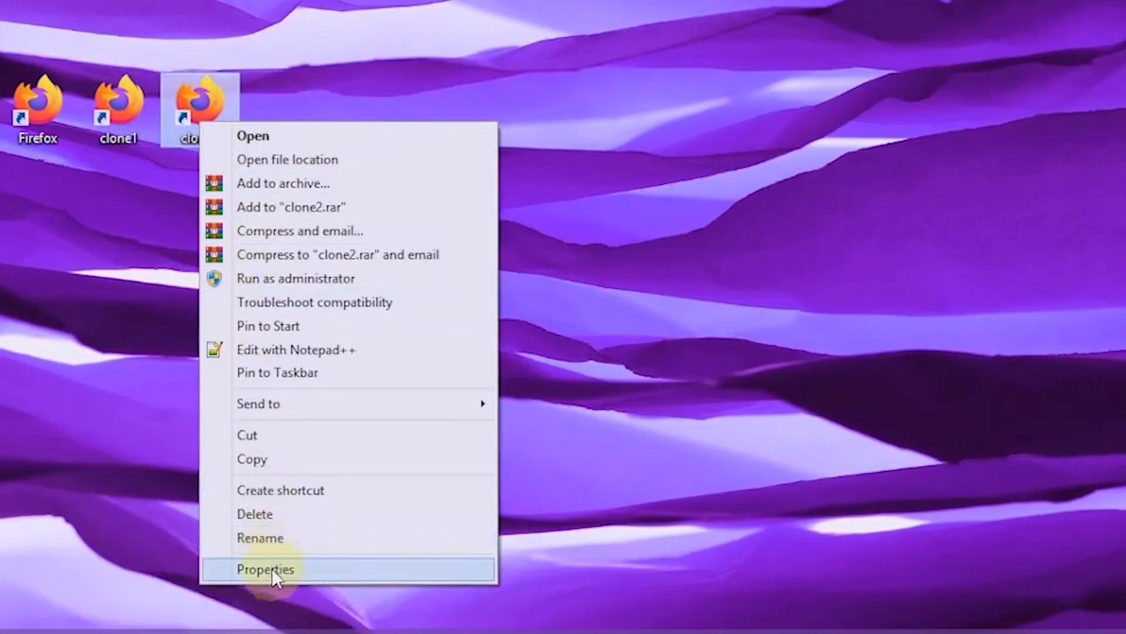
click(266, 569)
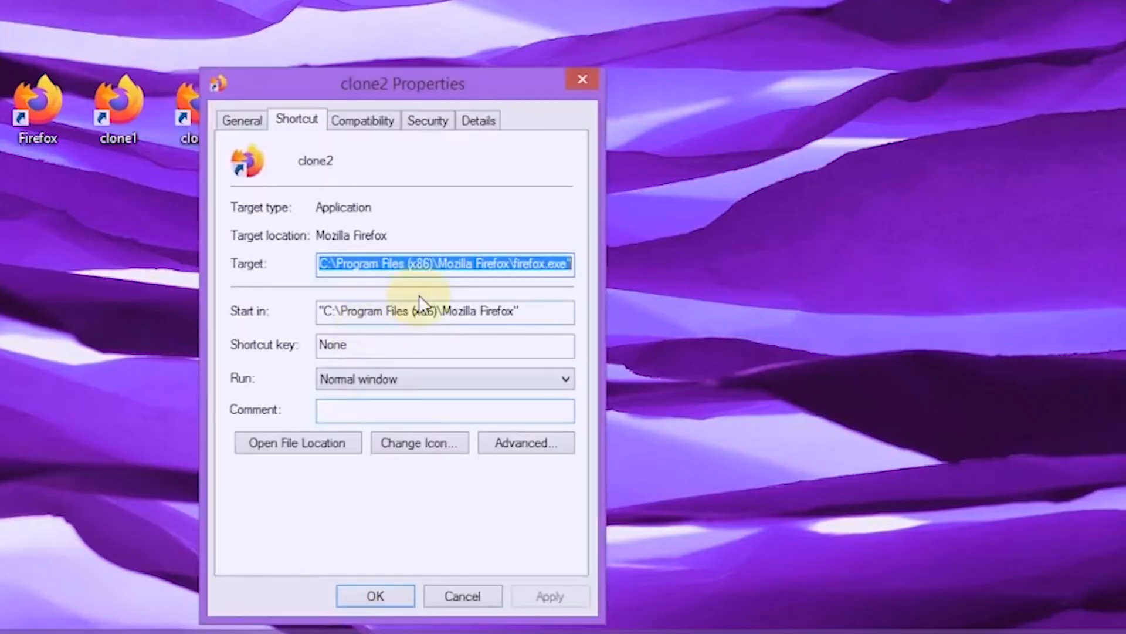
click(552, 265)
text( -p clone2 -no-remot)
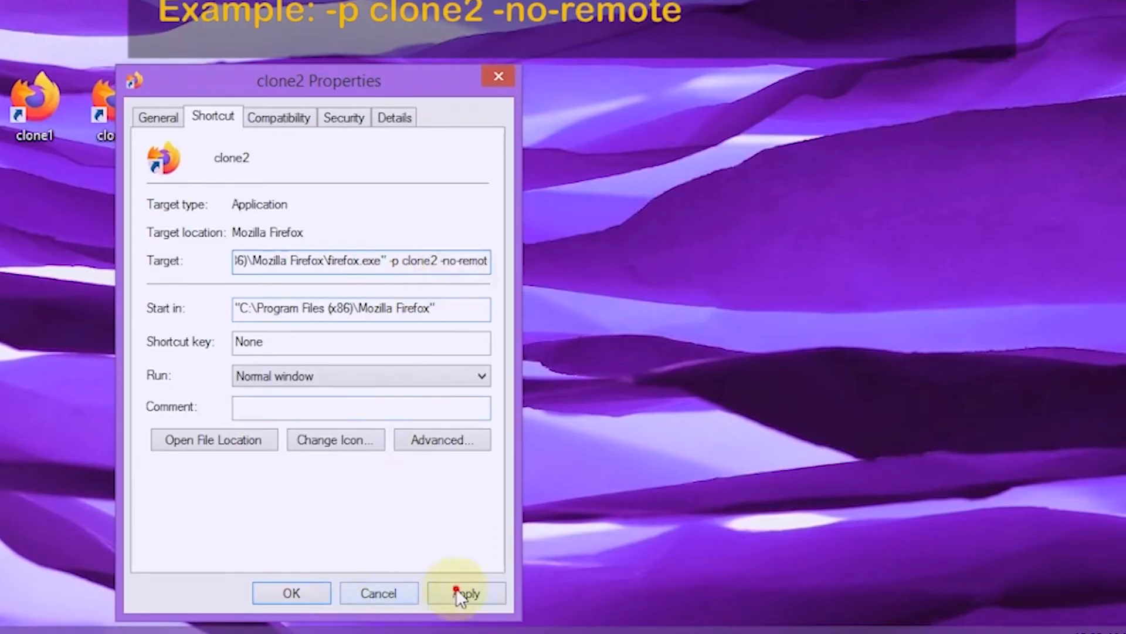
click(459, 609)
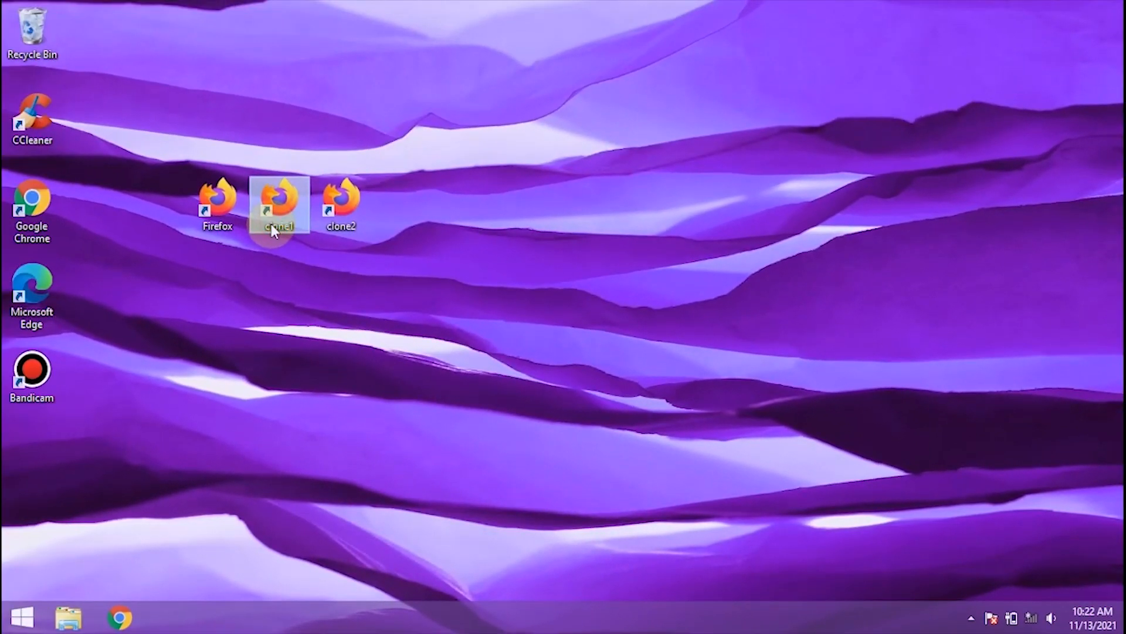
- Launch clone1, skip default-browser and import prompts, keep the orange colorway, and start browsing
double_click(278, 202)
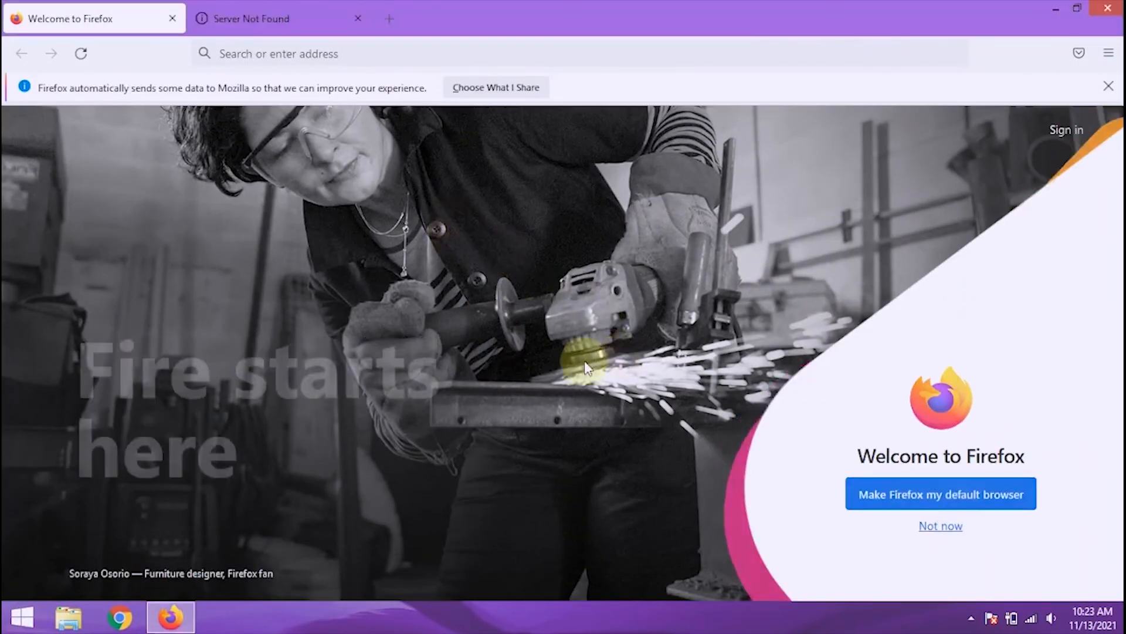
click(941, 525)
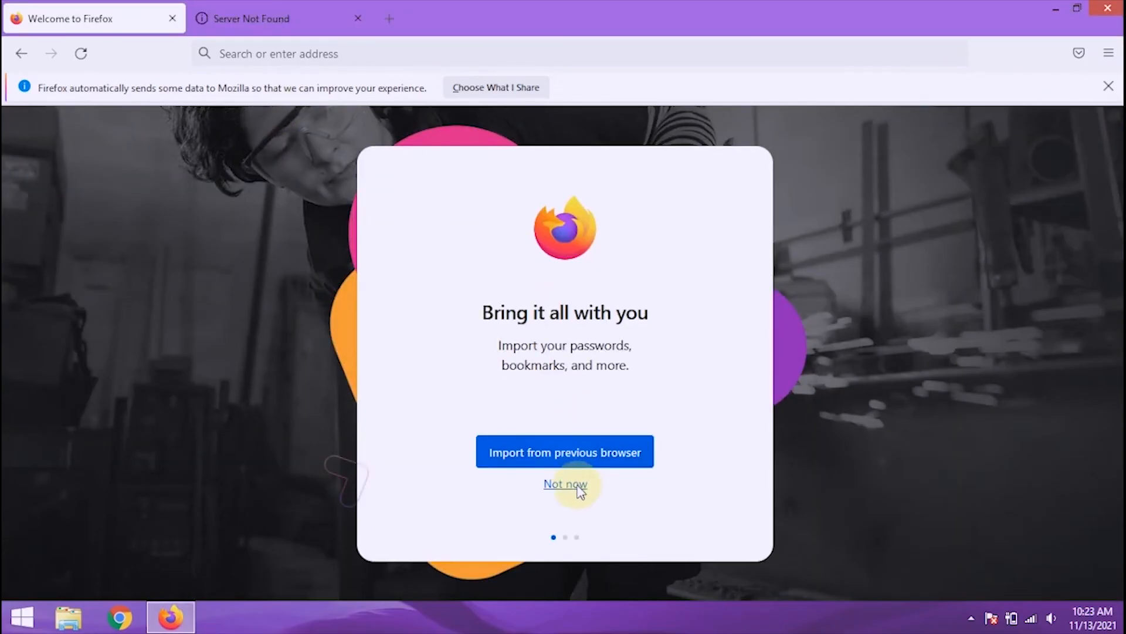
click(565, 483)
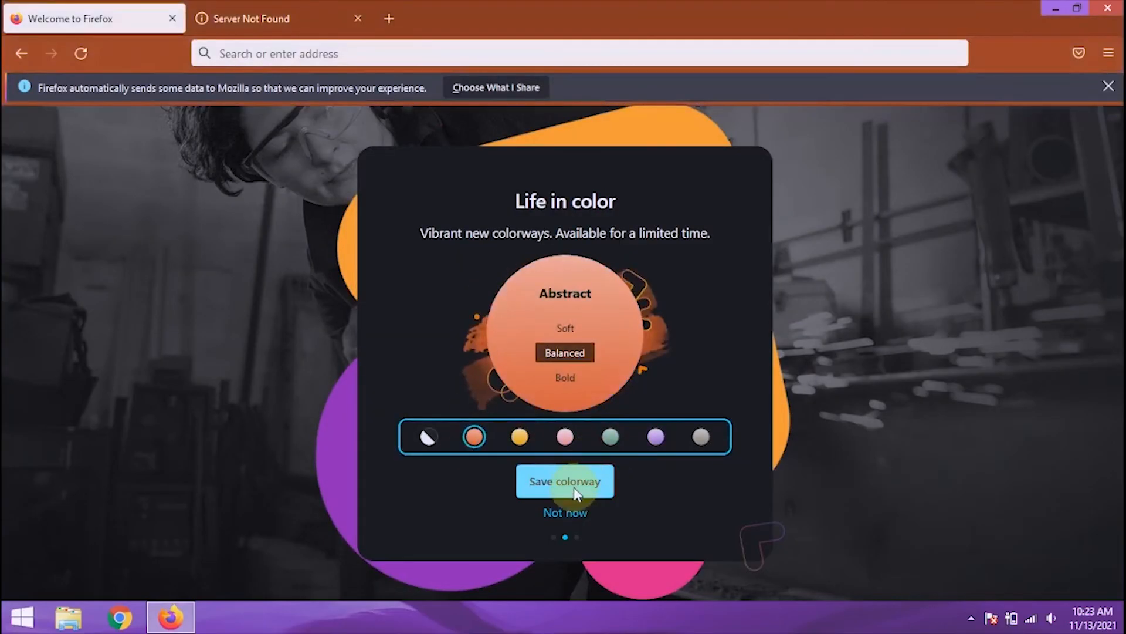
click(565, 482)
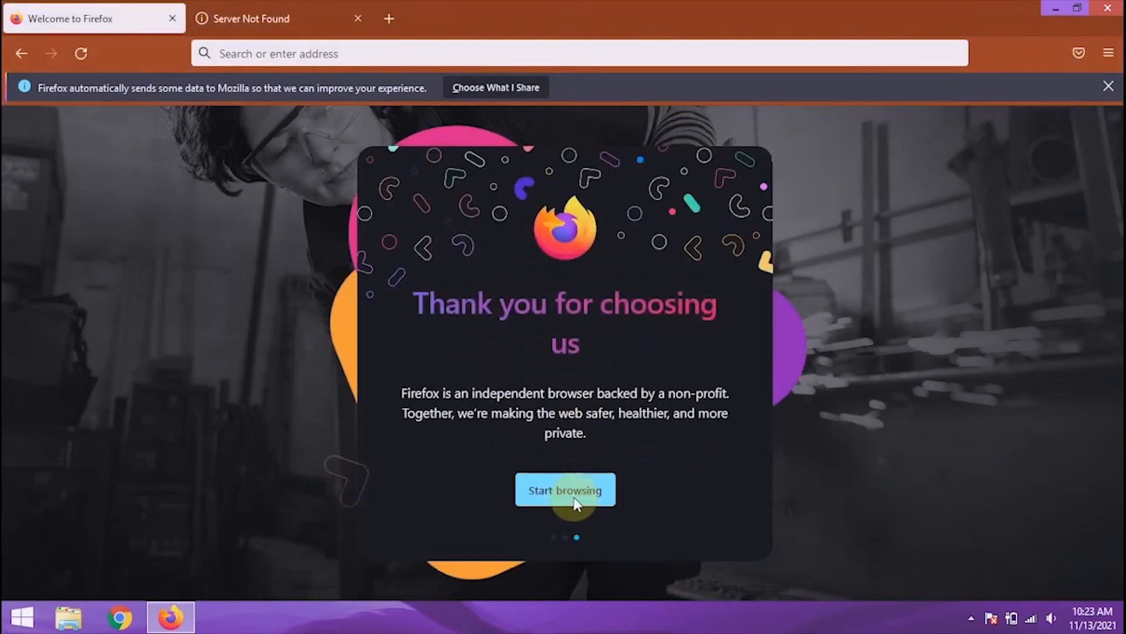
click(566, 489)
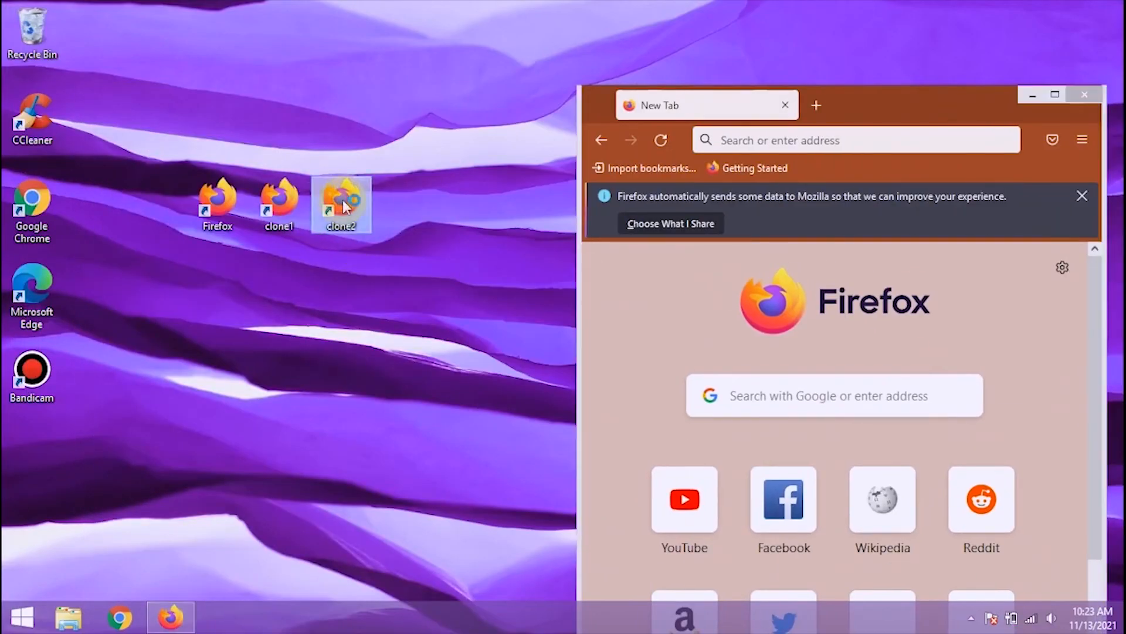
mouse_move(572, 146)
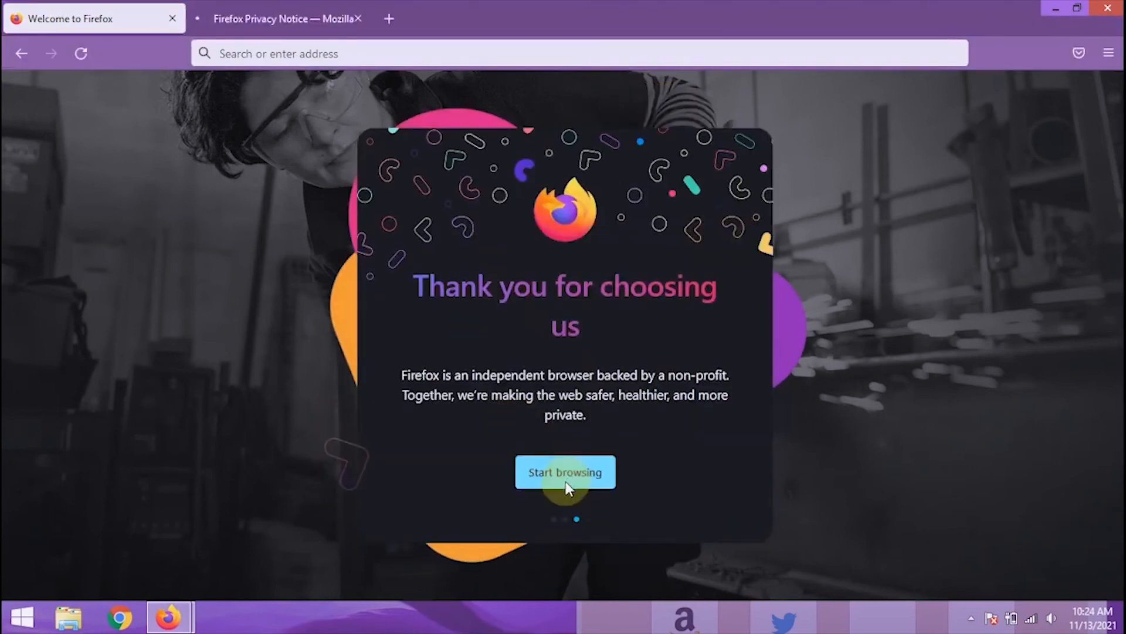
- Finish the clone2 Firefox welcome tour and start browsing
click(565, 471)
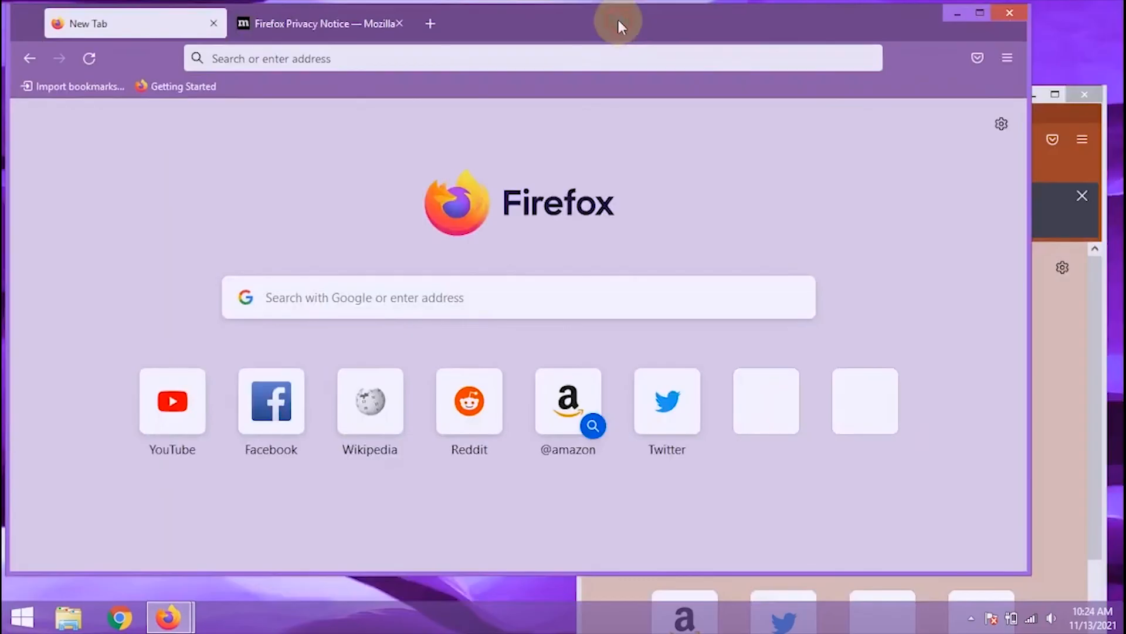